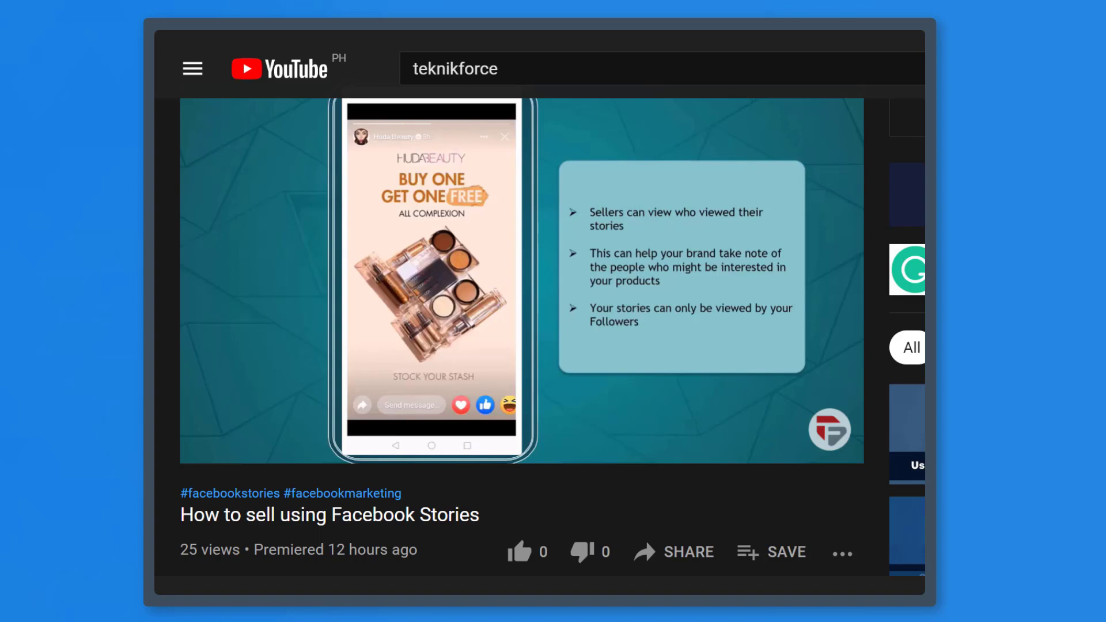
- Like the 'How to sell using Facebook Stories' video on YouTube
left_click(519, 552)
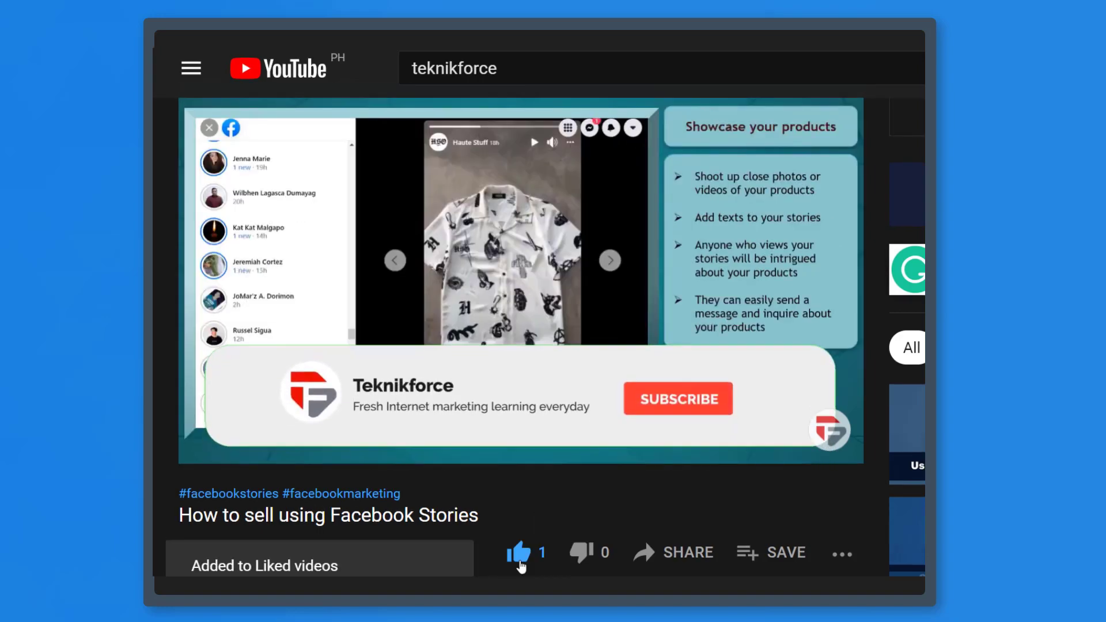
left_click(676, 398)
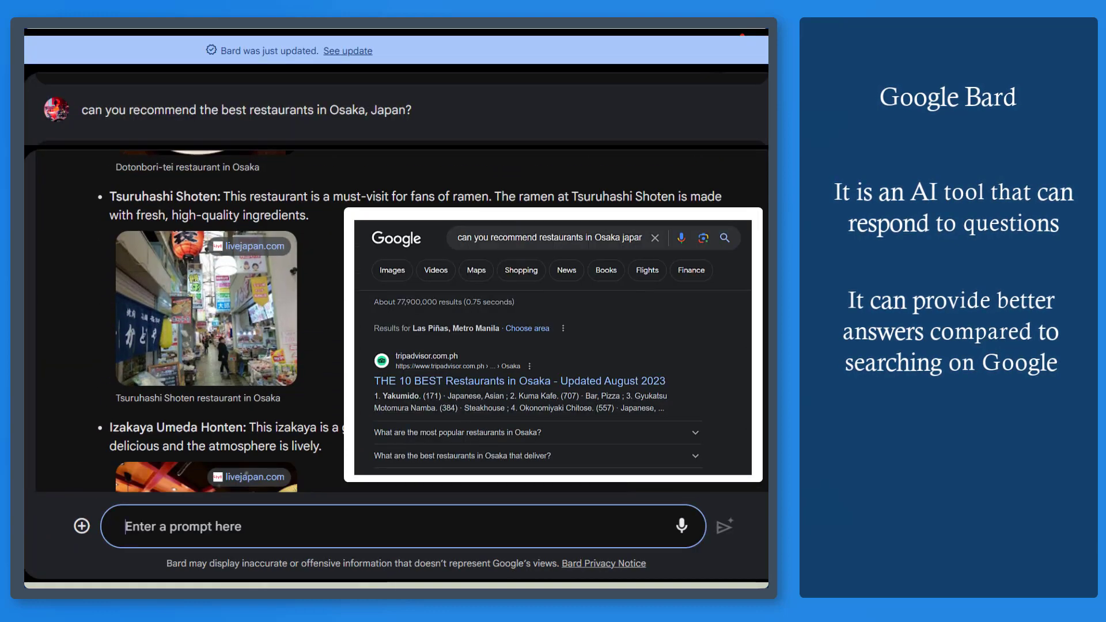
scroll("up", 3)
type("can you suggest coffee recipes to")
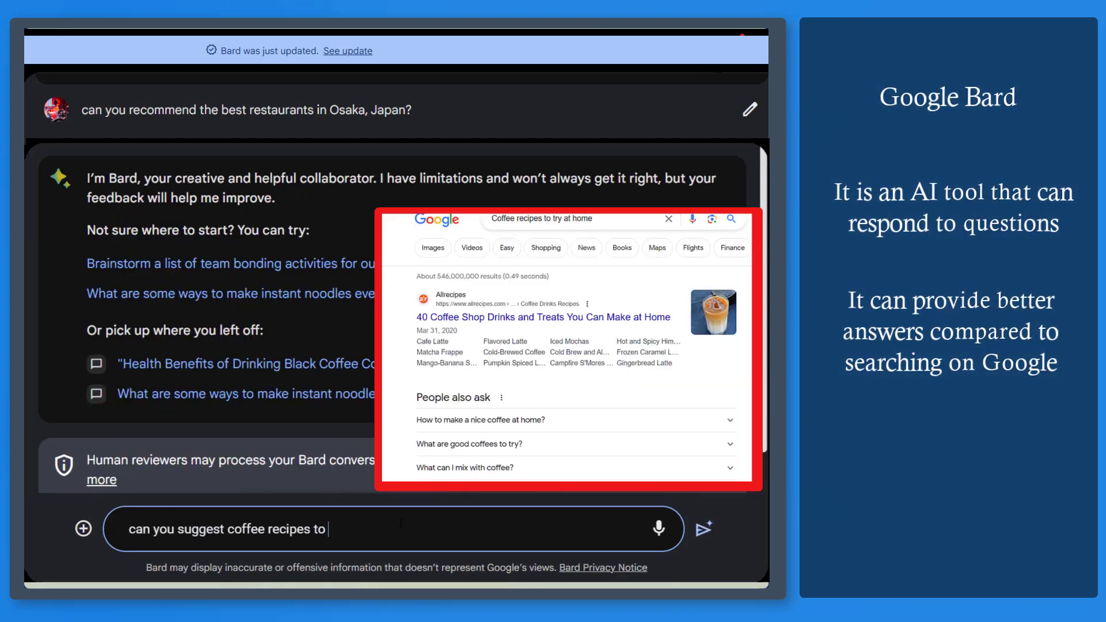
type("try at h")
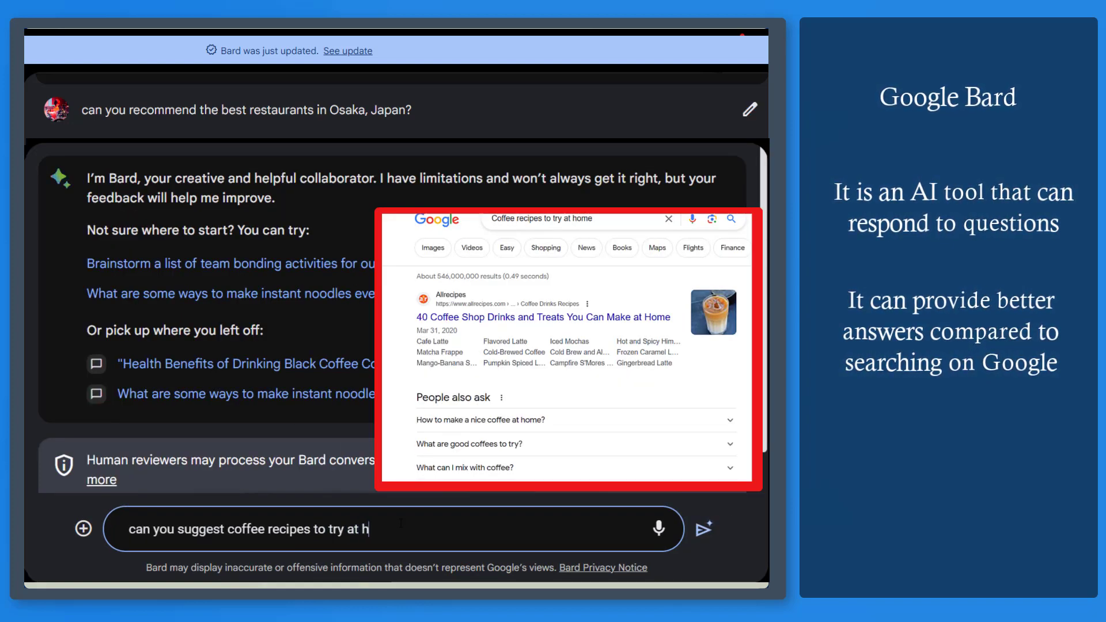
left_click(703, 528)
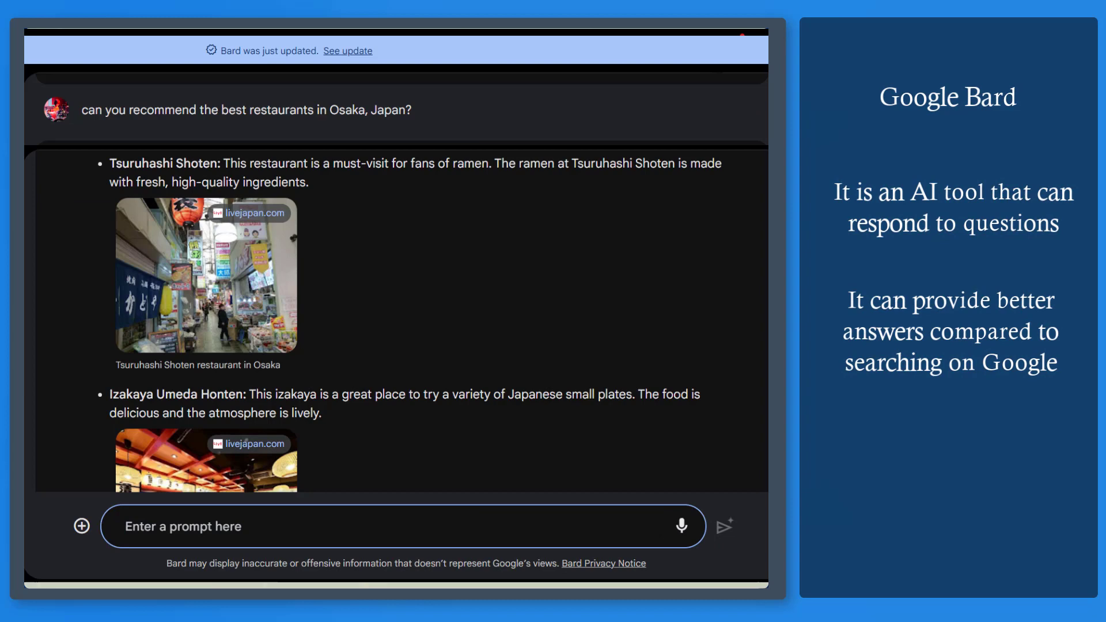
mouse_move(749, 109)
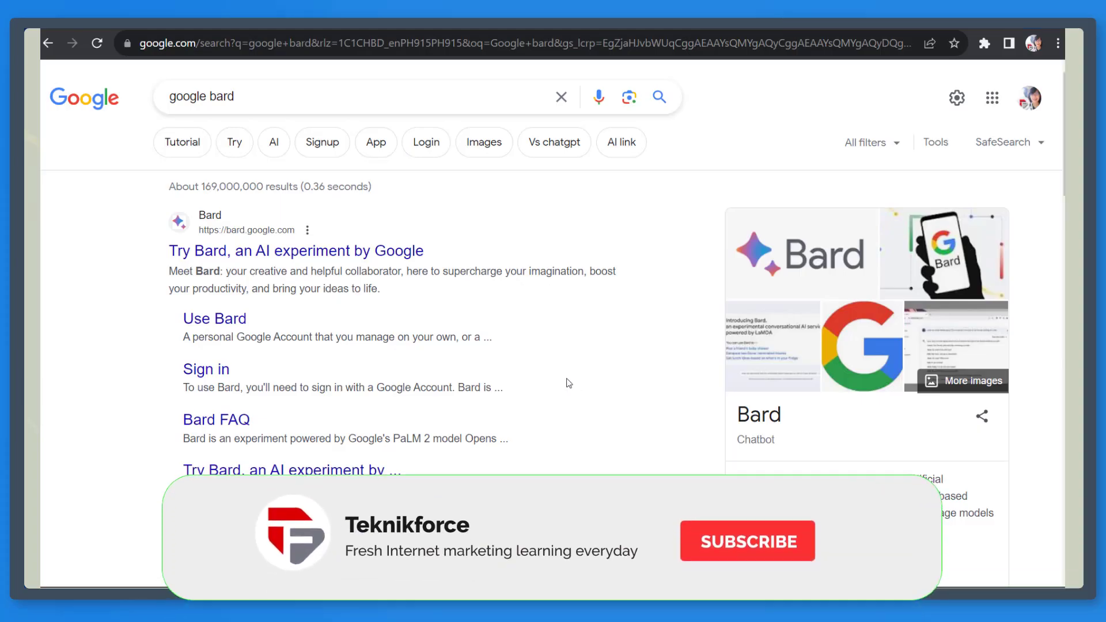
- Reach Bard from the 'google bard' search results and start using it
left_click(746, 541)
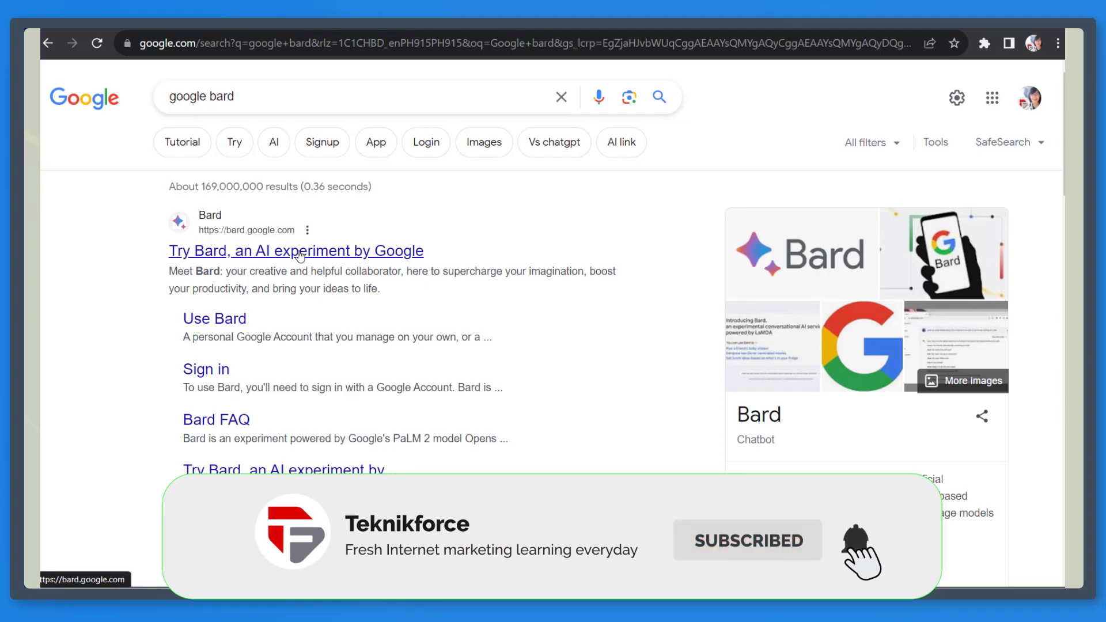
left_click(295, 251)
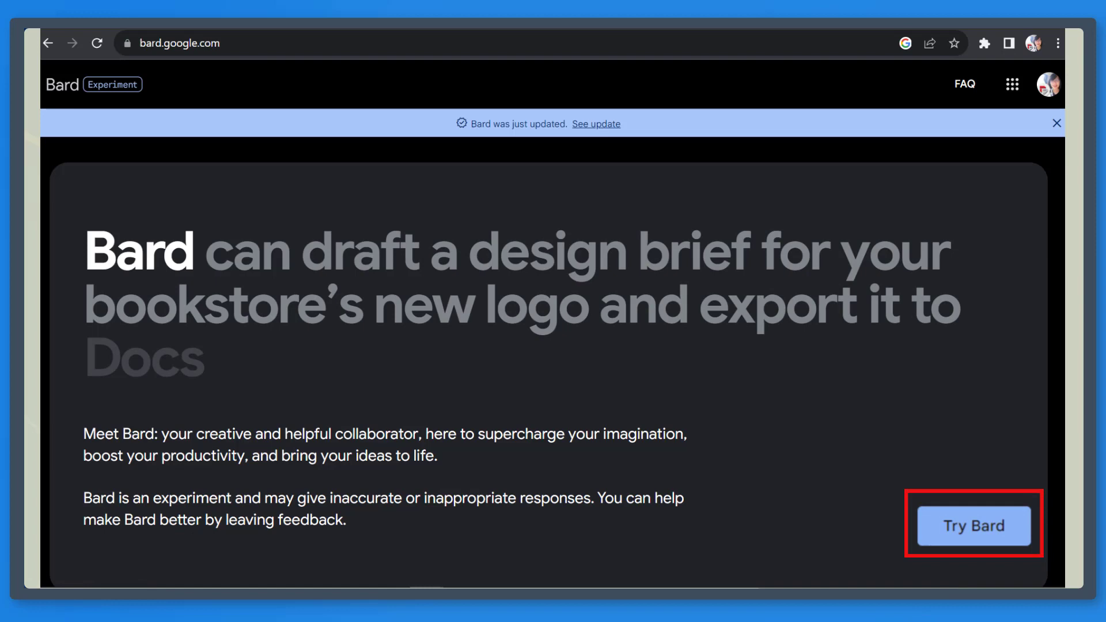
left_click(971, 525)
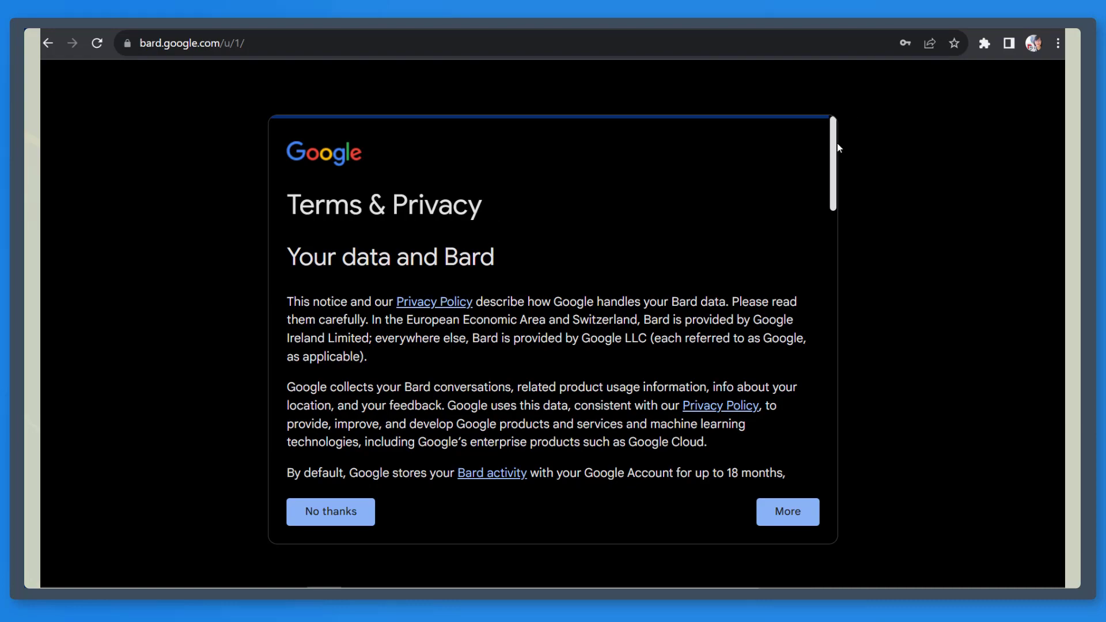
- Accept Bard's terms of service and dismiss the experiment notice to reach the chat
scroll("down", 3)
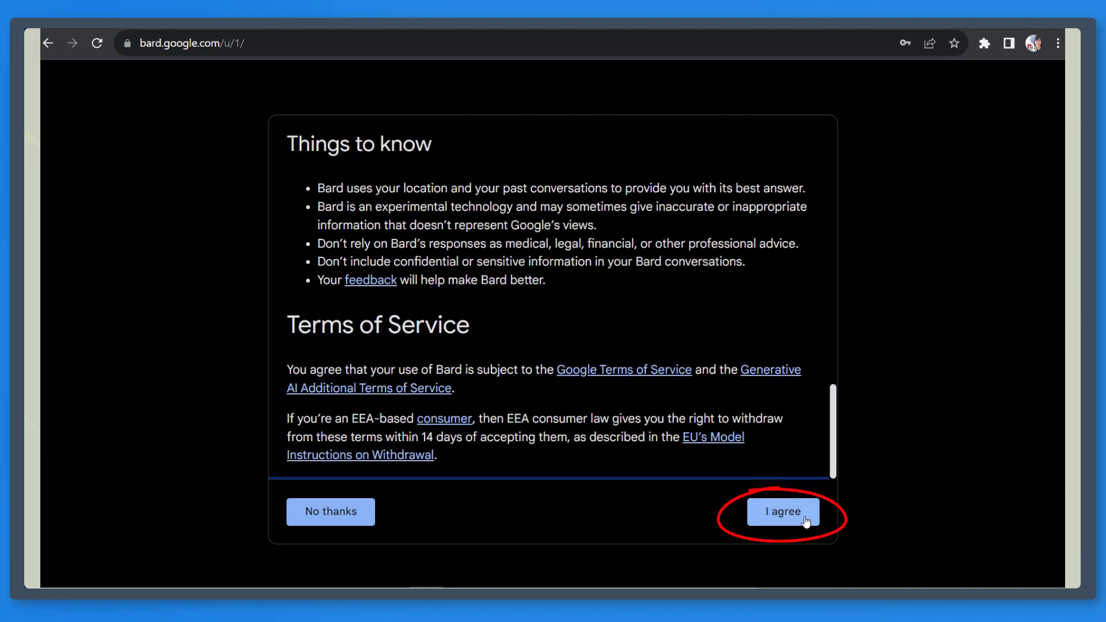
left_click(782, 510)
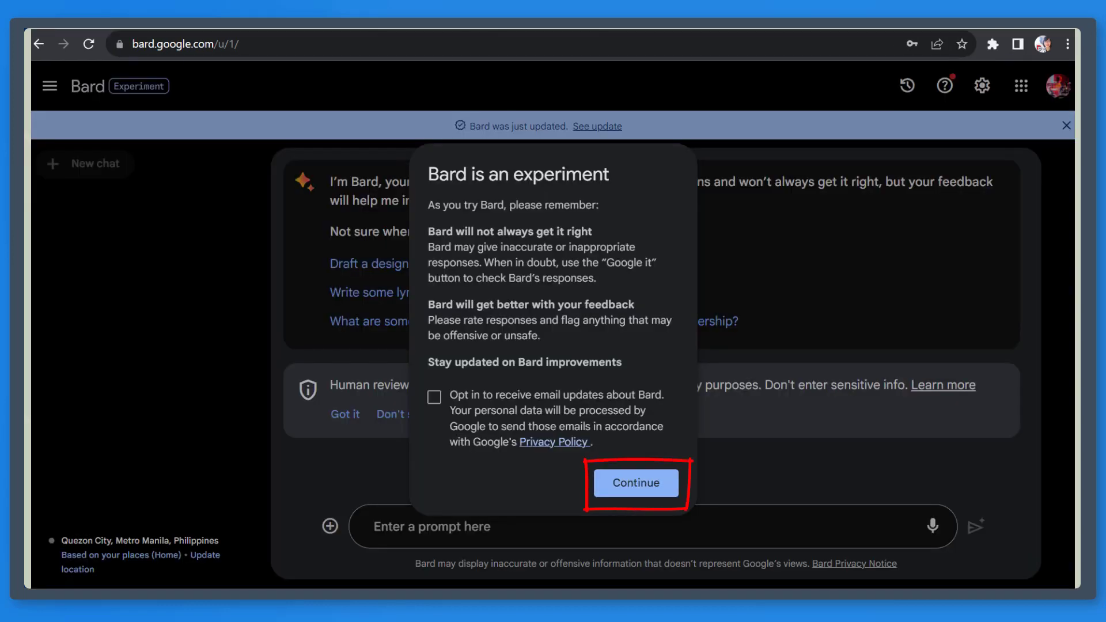
left_click(634, 482)
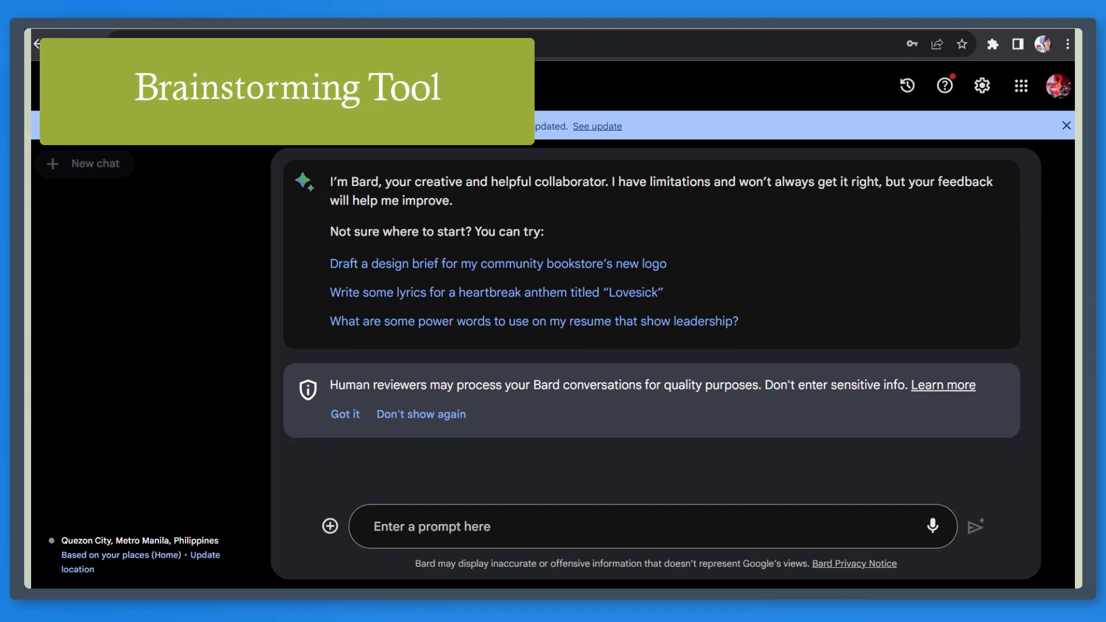
- Ask Bard 'Can you create titles for blog content', rewording the prompt before sending
type("Can you create blog con")
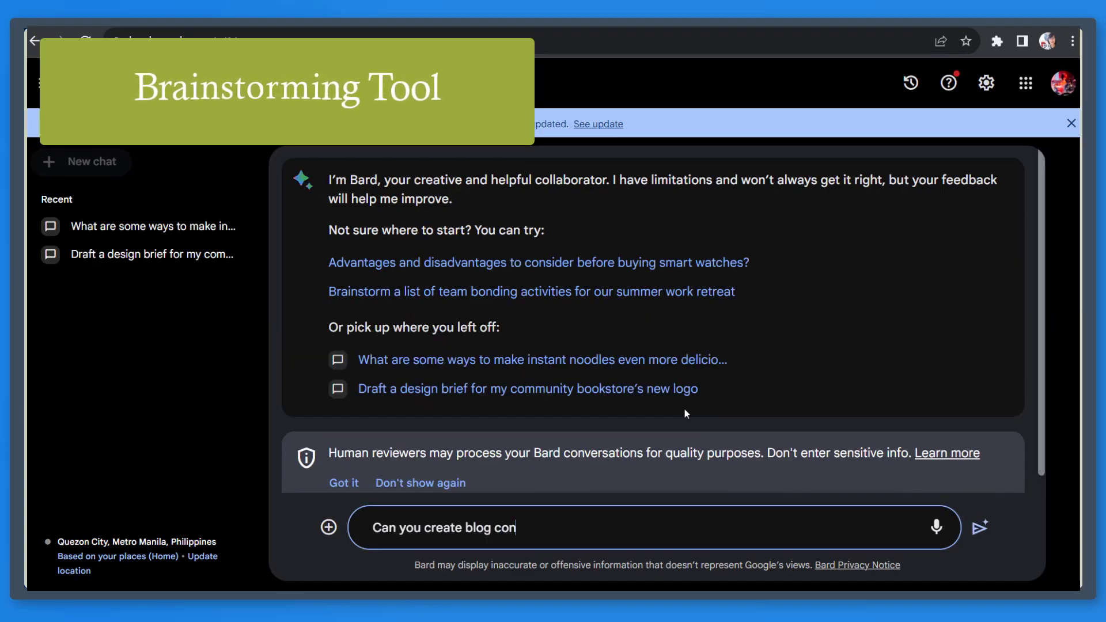
key("Backspace")
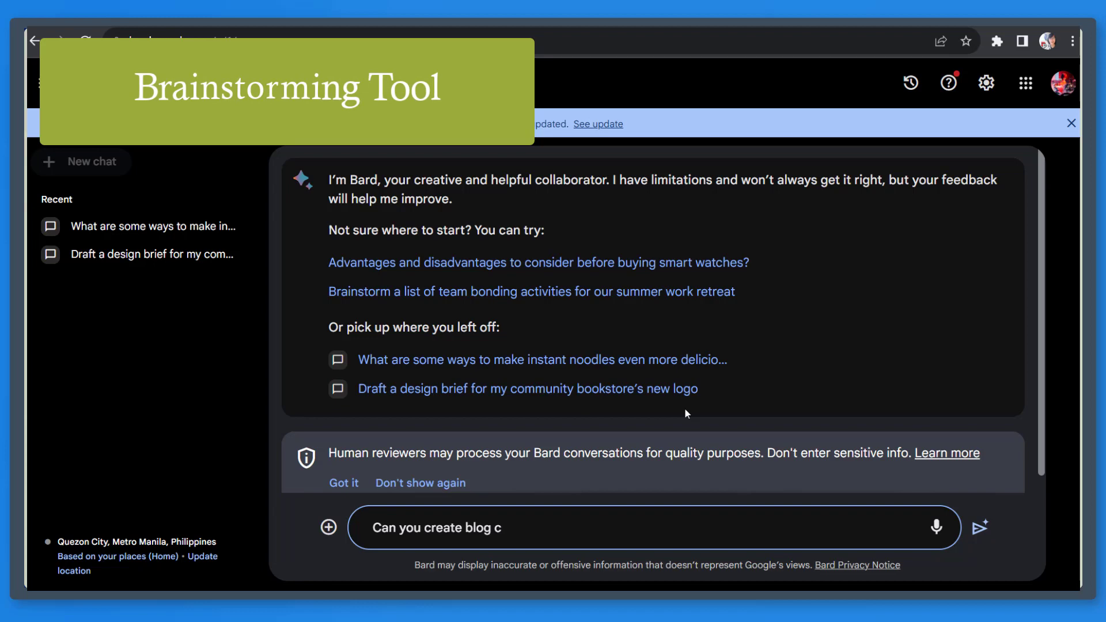
key("Backspace")
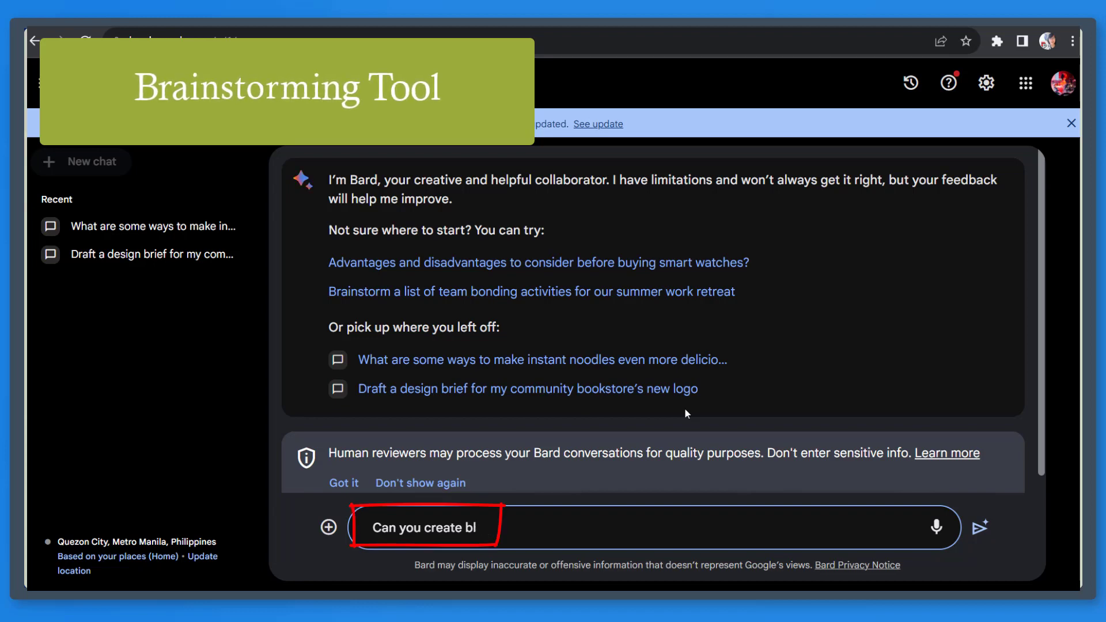
type("itles for blog c")
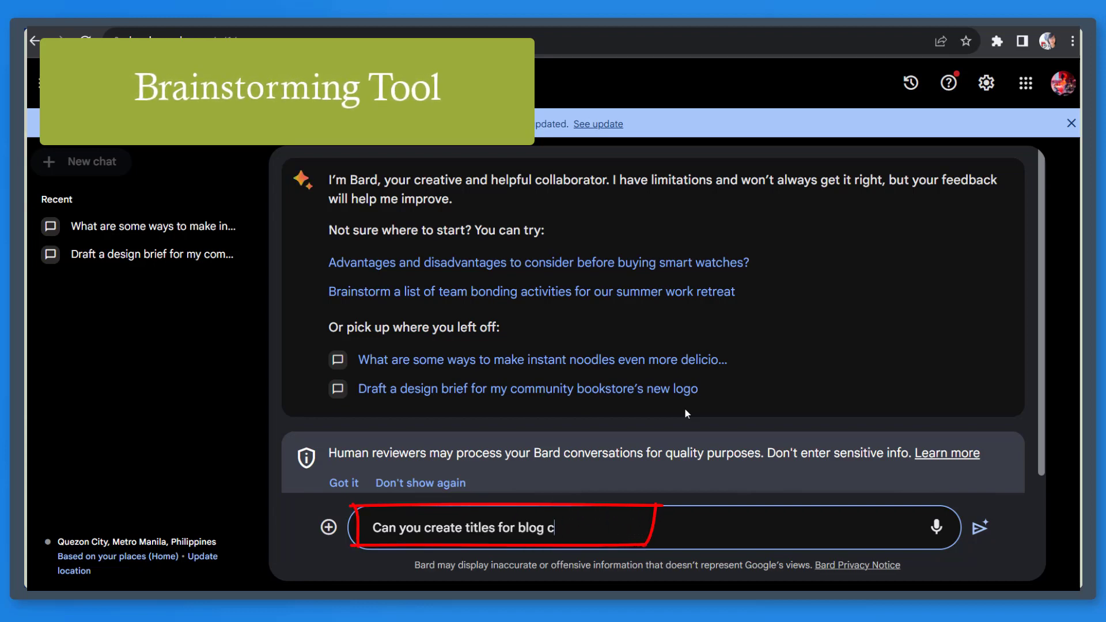
type("ontent")
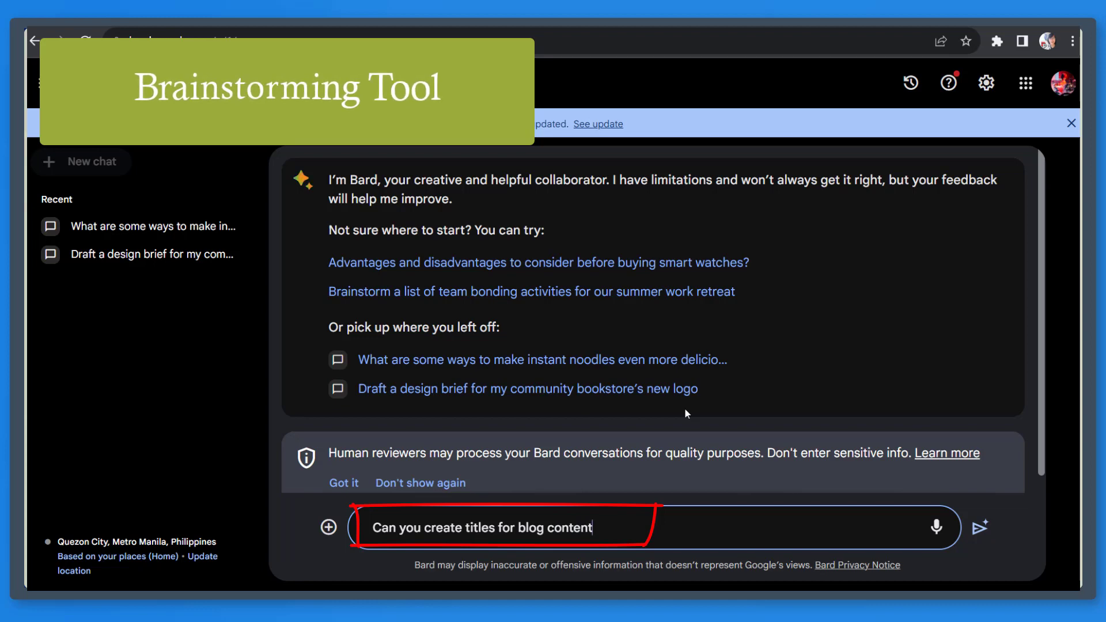
left_click(978, 527)
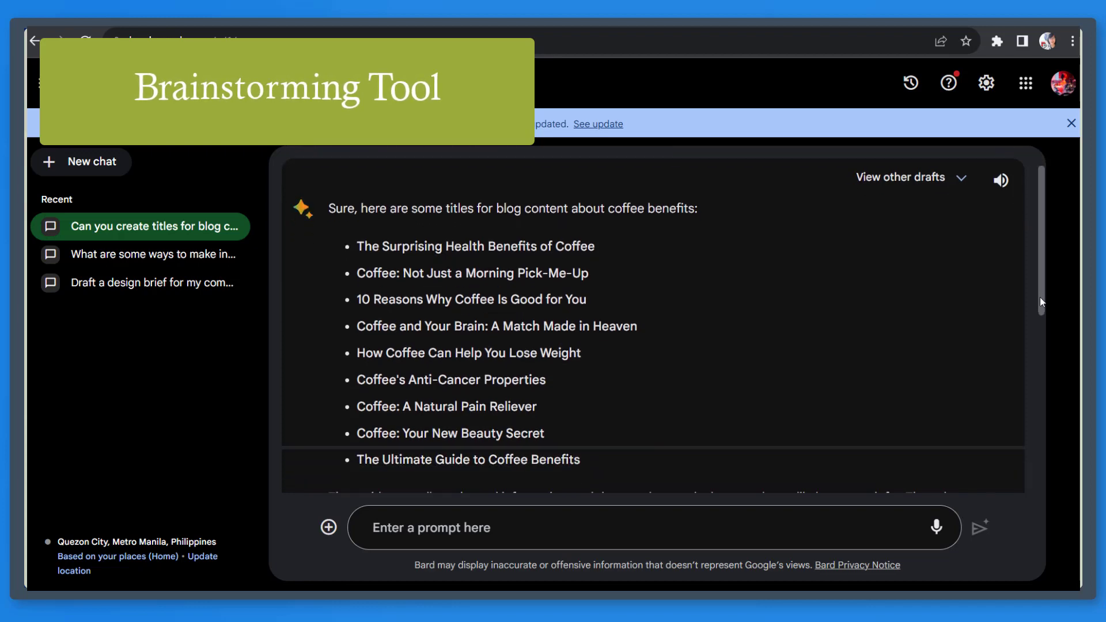
- Review the nine coffee-benefit titles in Bard's reply and grab the list
scroll("down", 3)
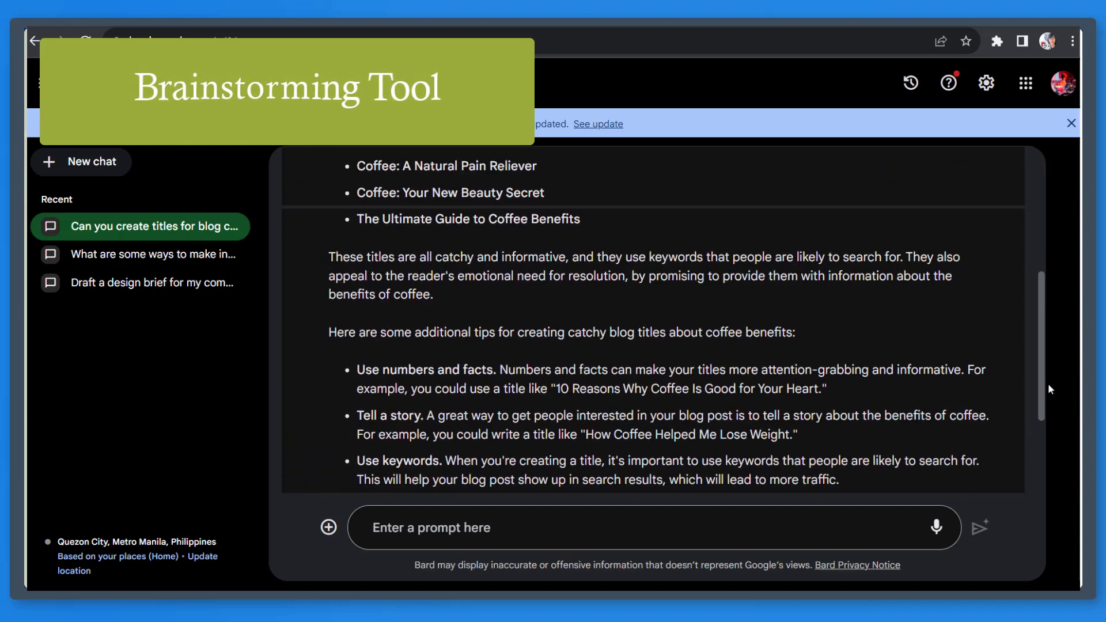
scroll("down", 3)
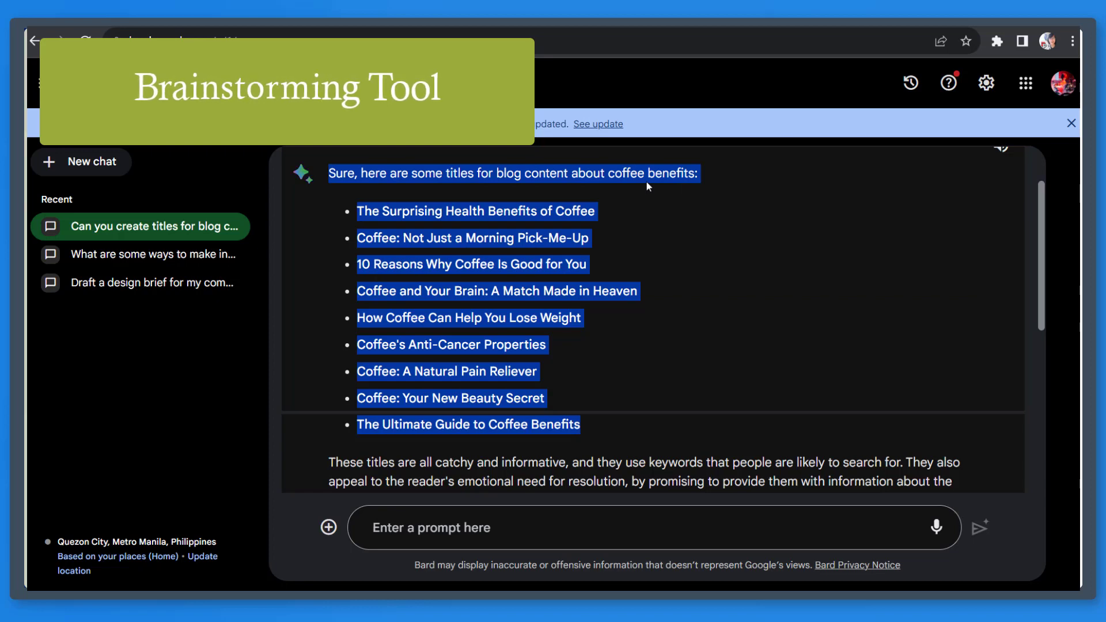
key("ctrl+v")
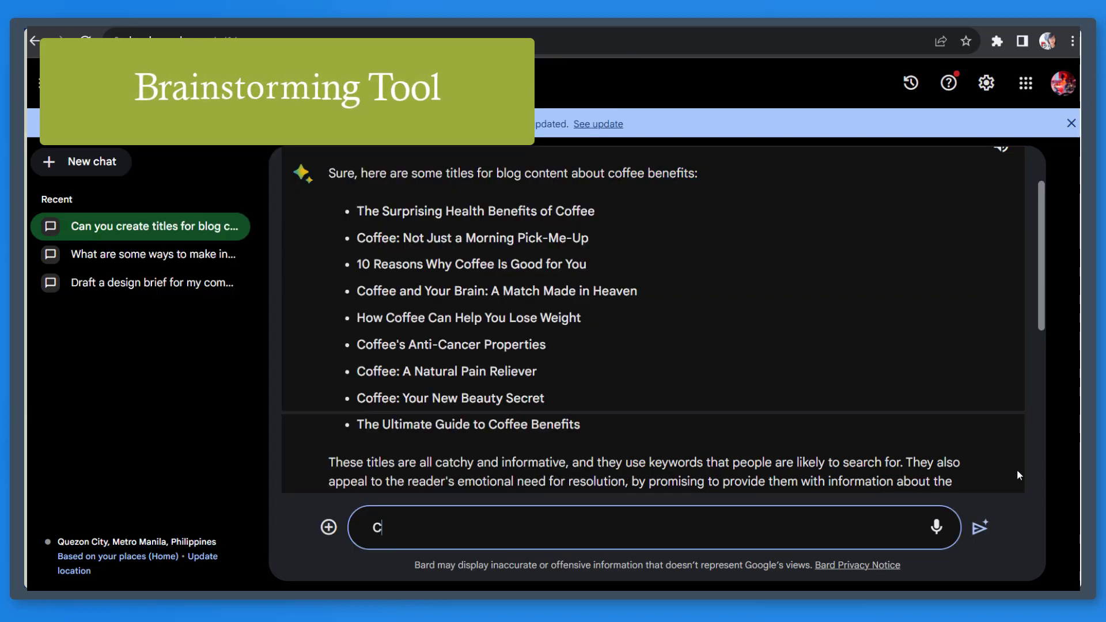
- Send the follow-up 'Can you generate titles relevant to #3' to Bard
type("an you generate titles")
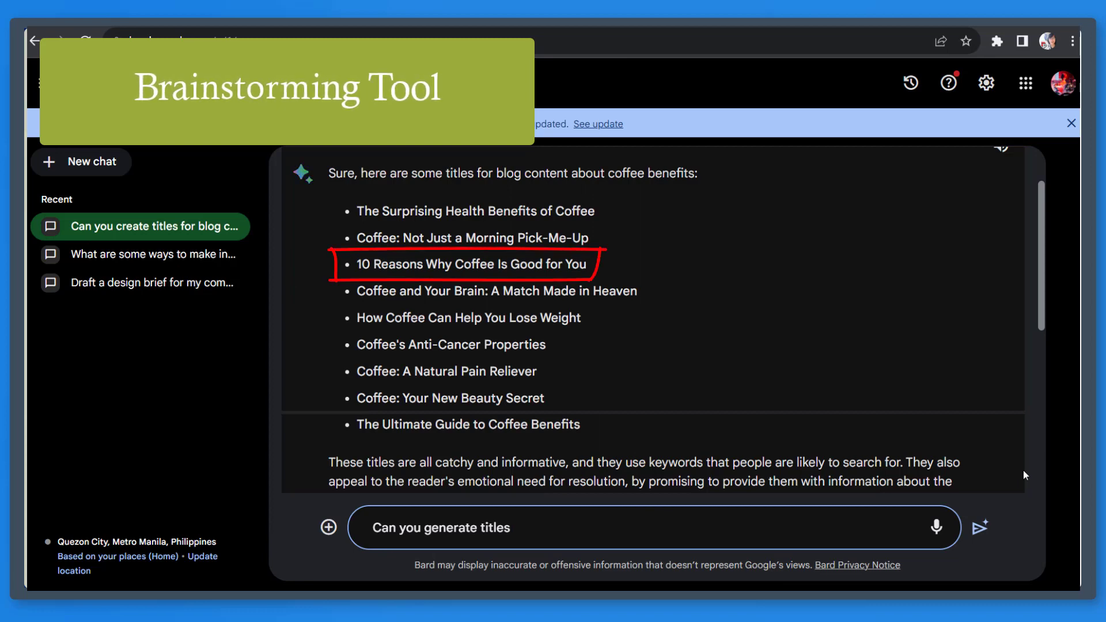
type("relevant to")
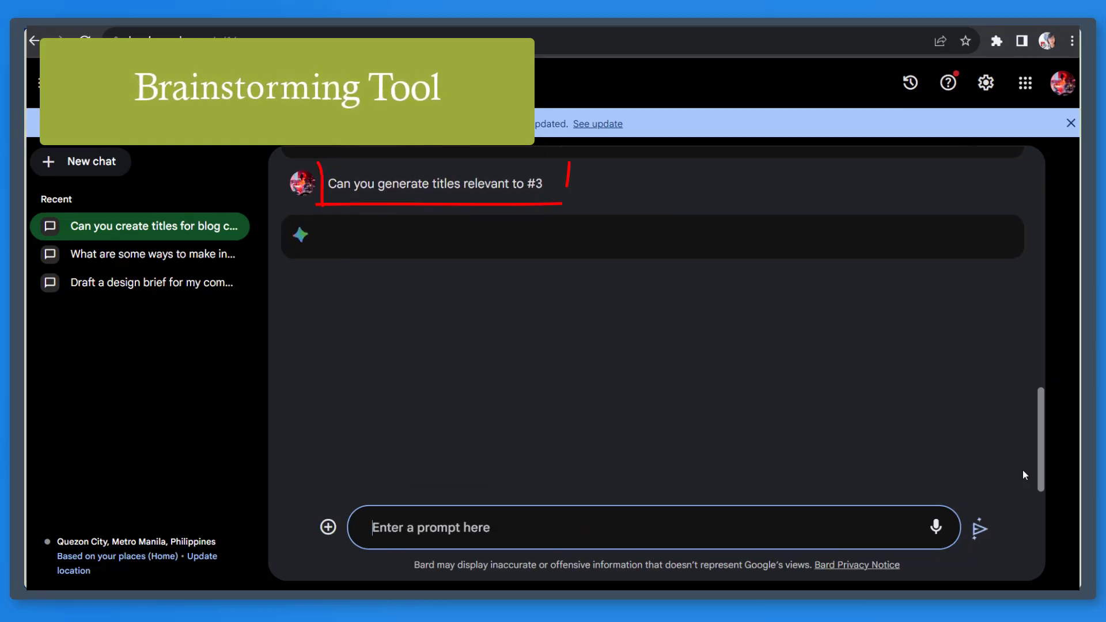
left_click(978, 527)
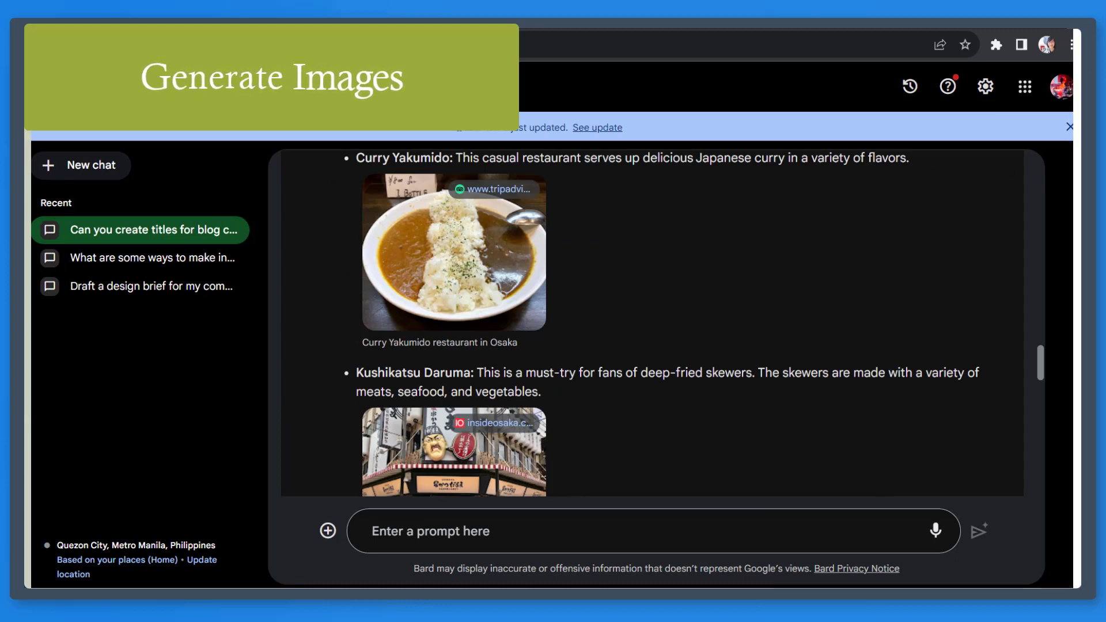
- Ask Bard to recommend the best restaurants in Osaka and scroll through the photo answers
scroll("down", 3)
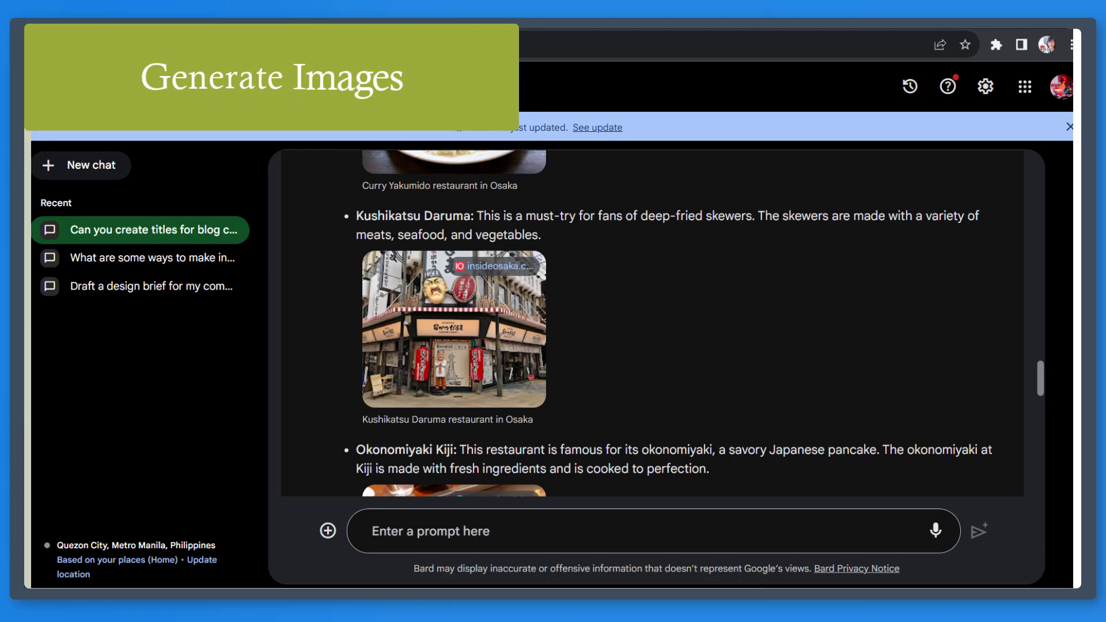
type("can you recommend the best")
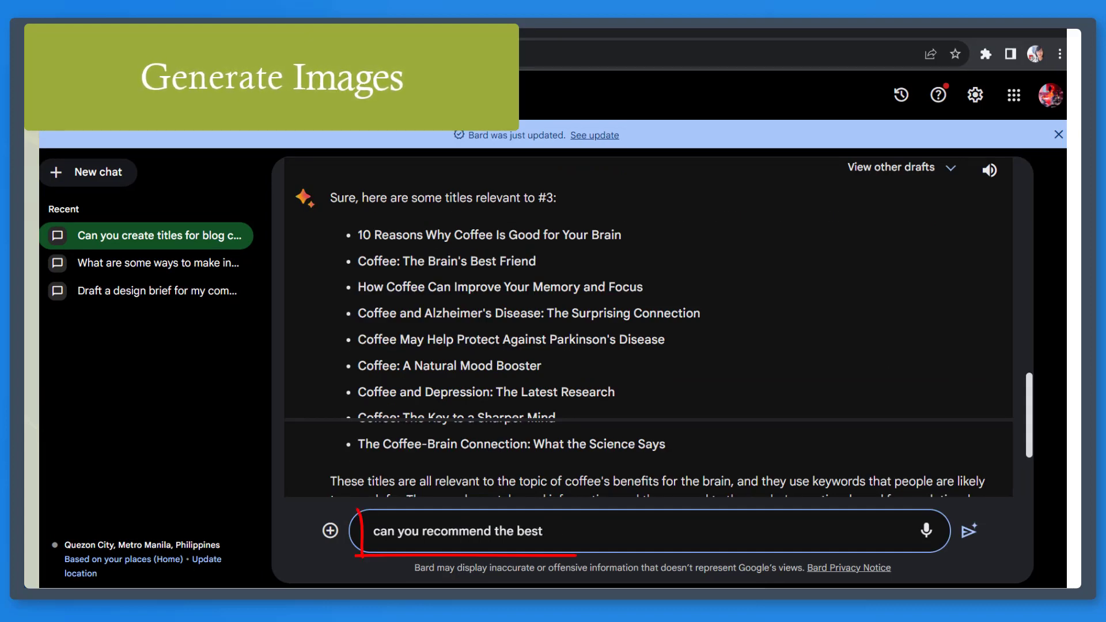
type("restaurants in")
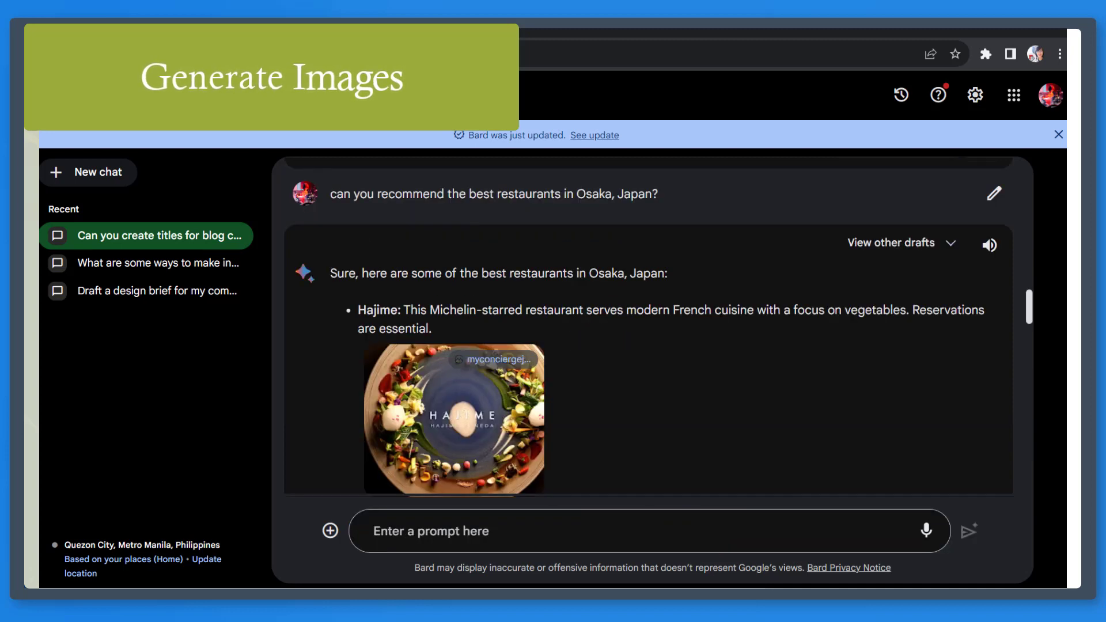
scroll("down", 3)
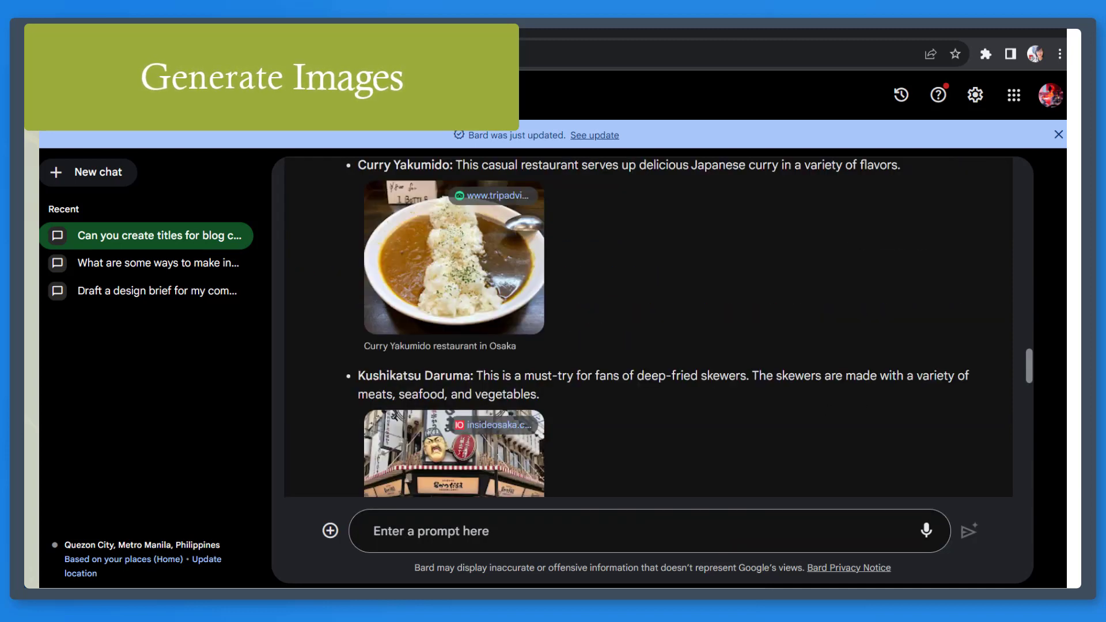
scroll("down", 3)
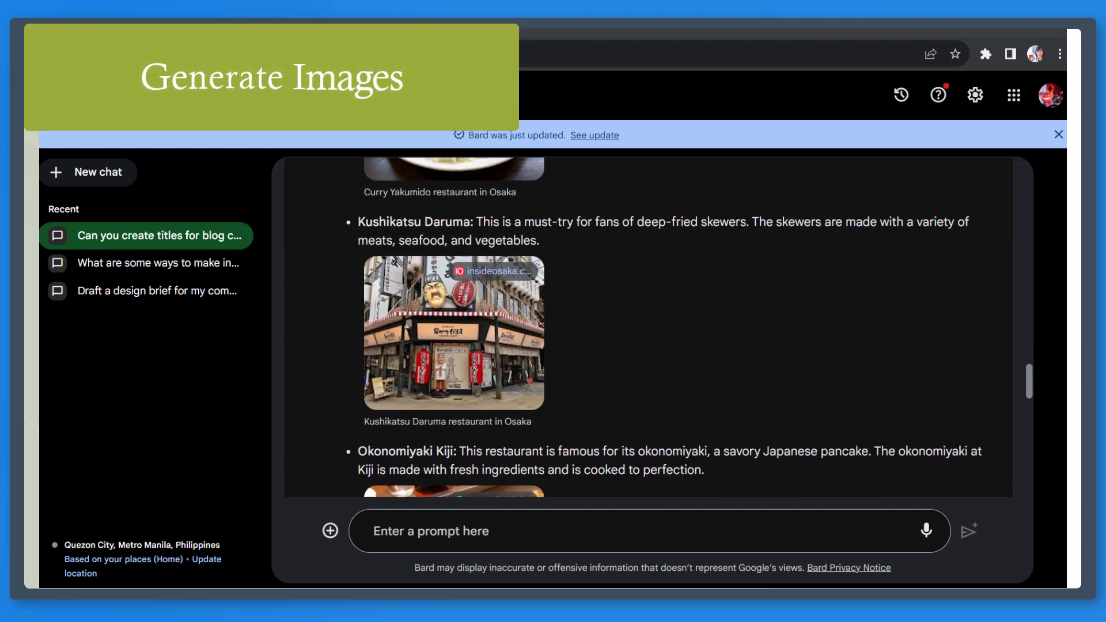
- Start a fresh Bard chat, leaving the welcome message and sample prompts showing
left_click(453, 333)
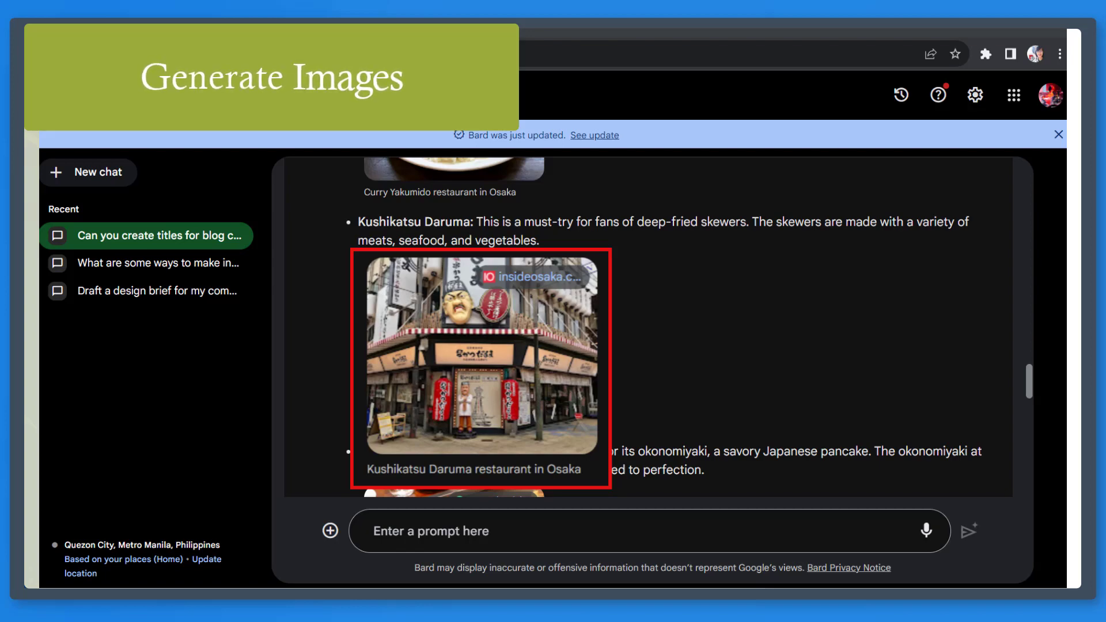
left_click(482, 359)
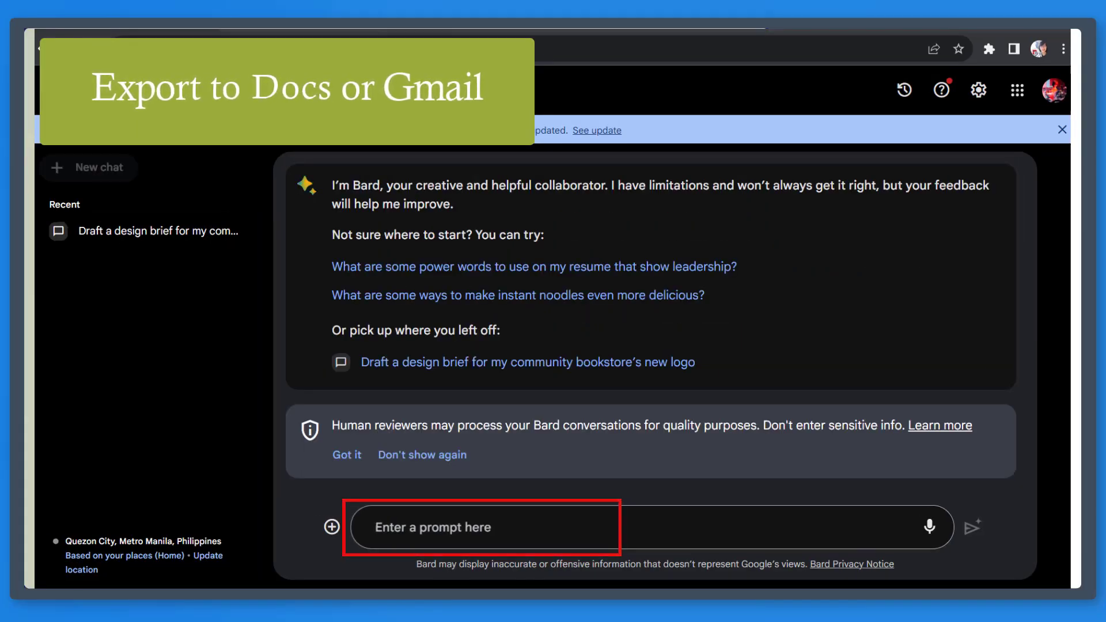
- Reach the instant noodles conversation and its Share & export options
left_click(518, 295)
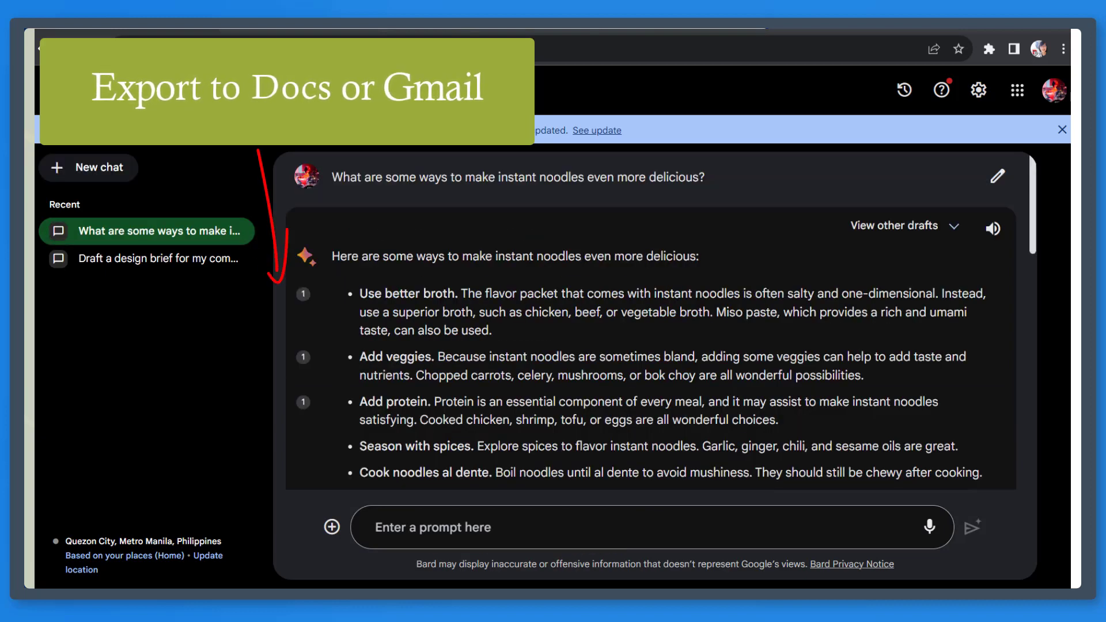
scroll("down", 3)
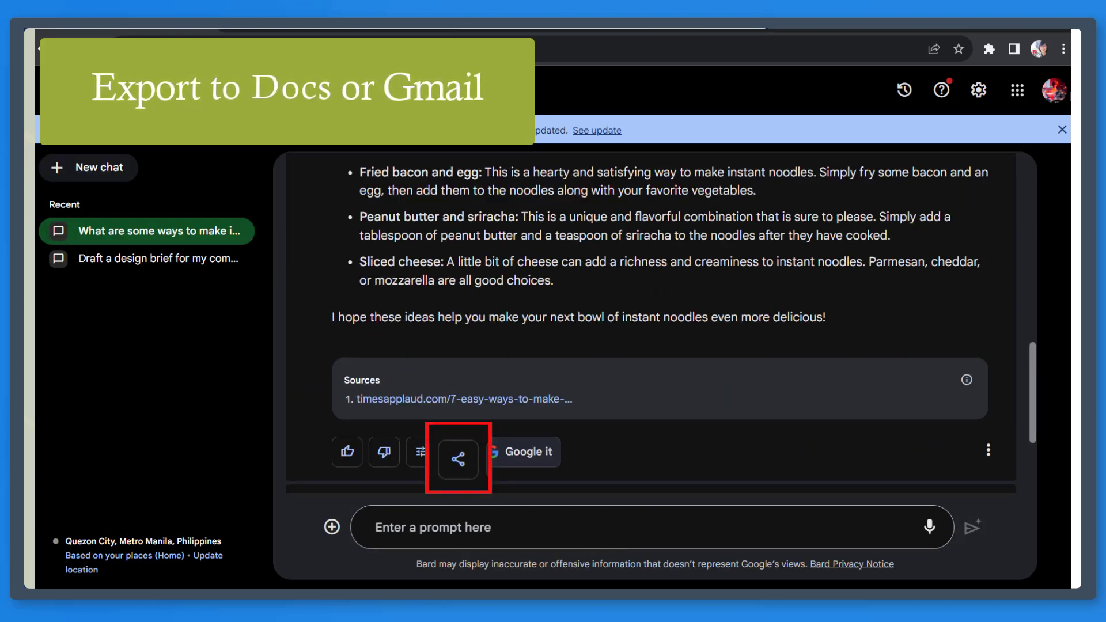
mouse_move(458, 451)
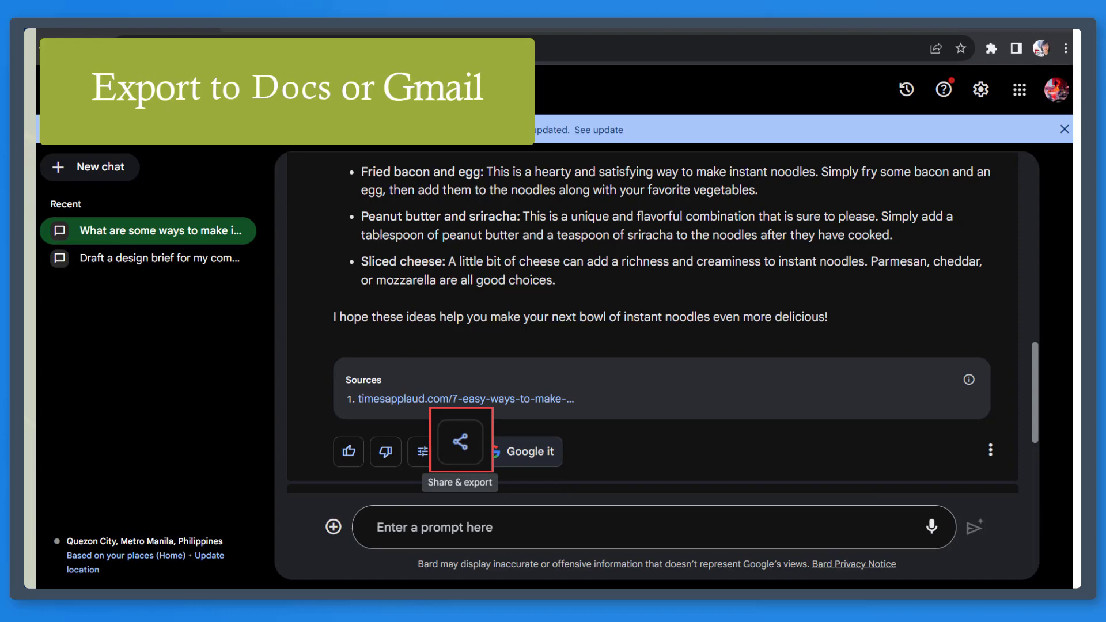
left_click(459, 451)
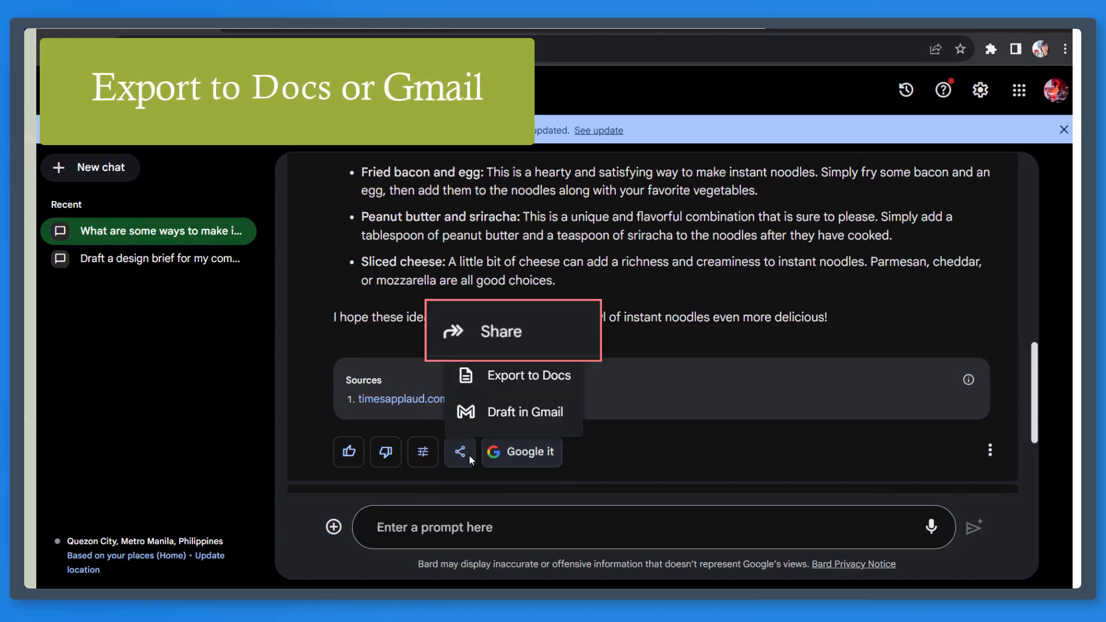
mouse_move(518, 425)
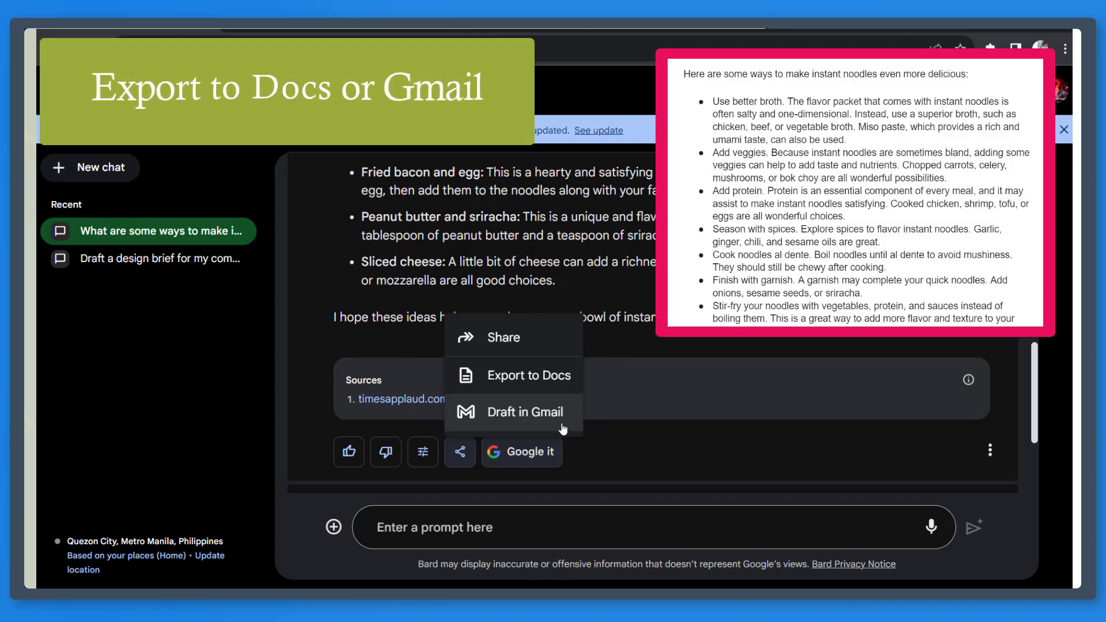
- Draft the instant noodles answer in Gmail and go to the new email draft
left_click(525, 411)
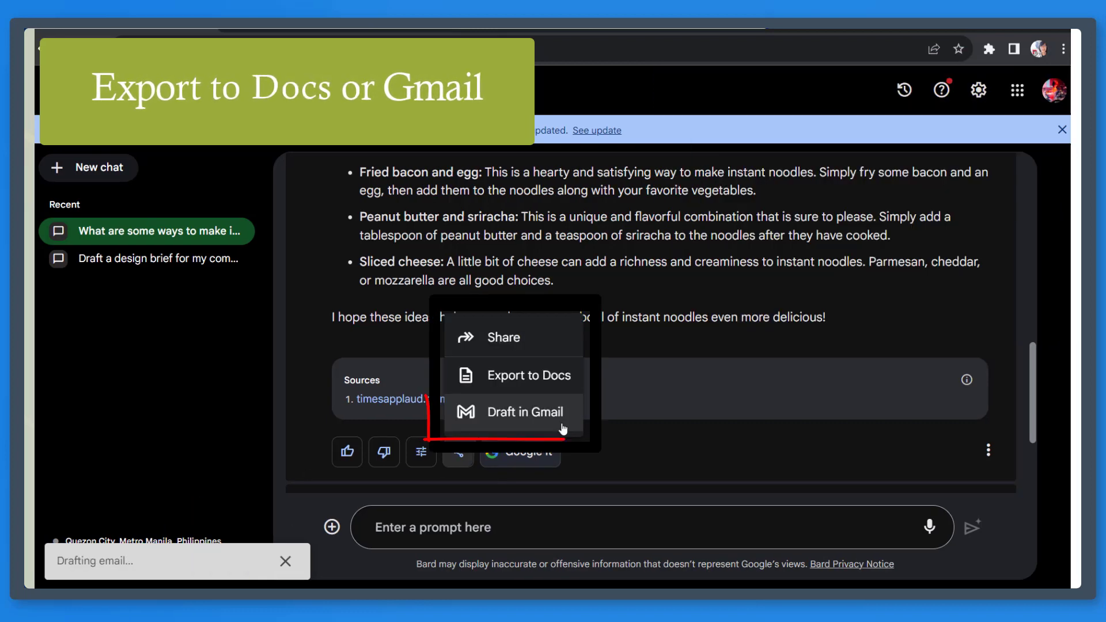
left_click(524, 411)
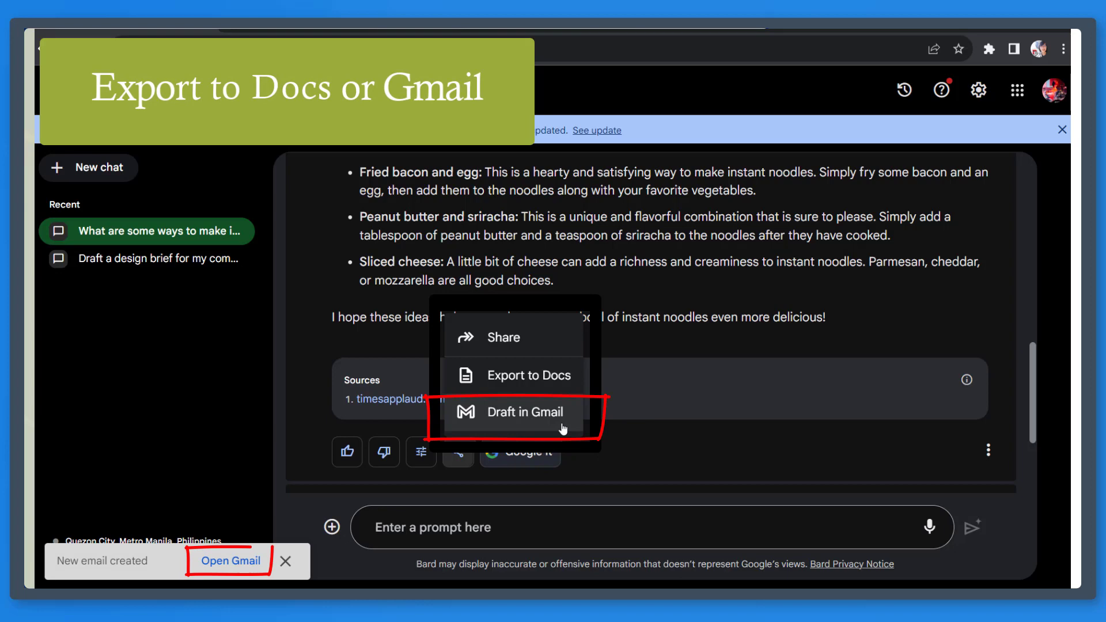
left_click(230, 561)
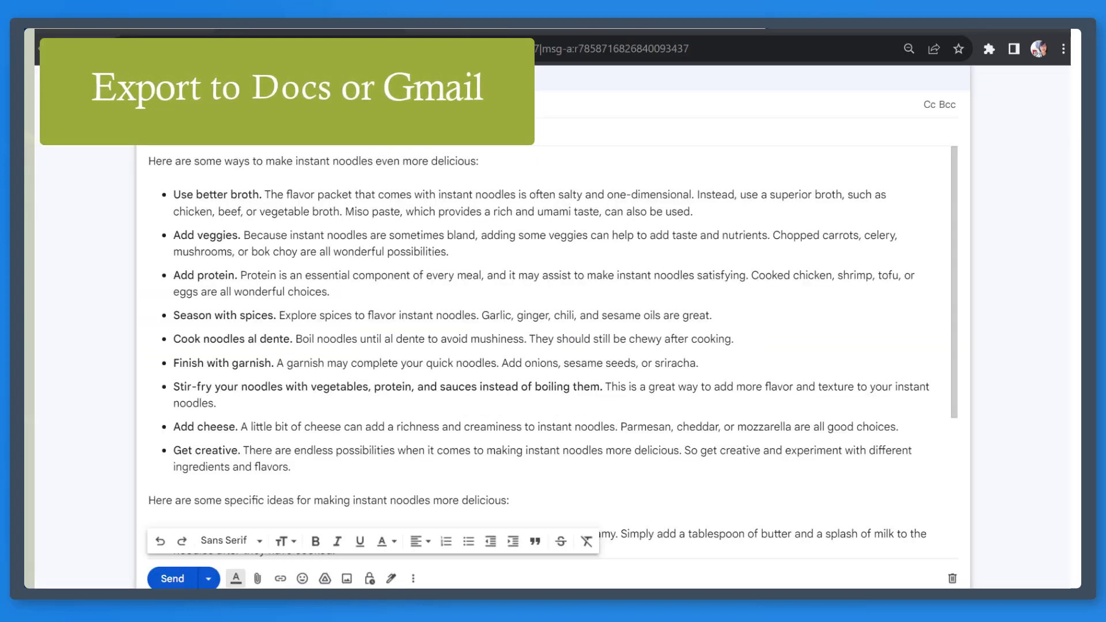
- Return to Bard's instant-noodle answer and bring up its sharing and export options
left_click(456, 449)
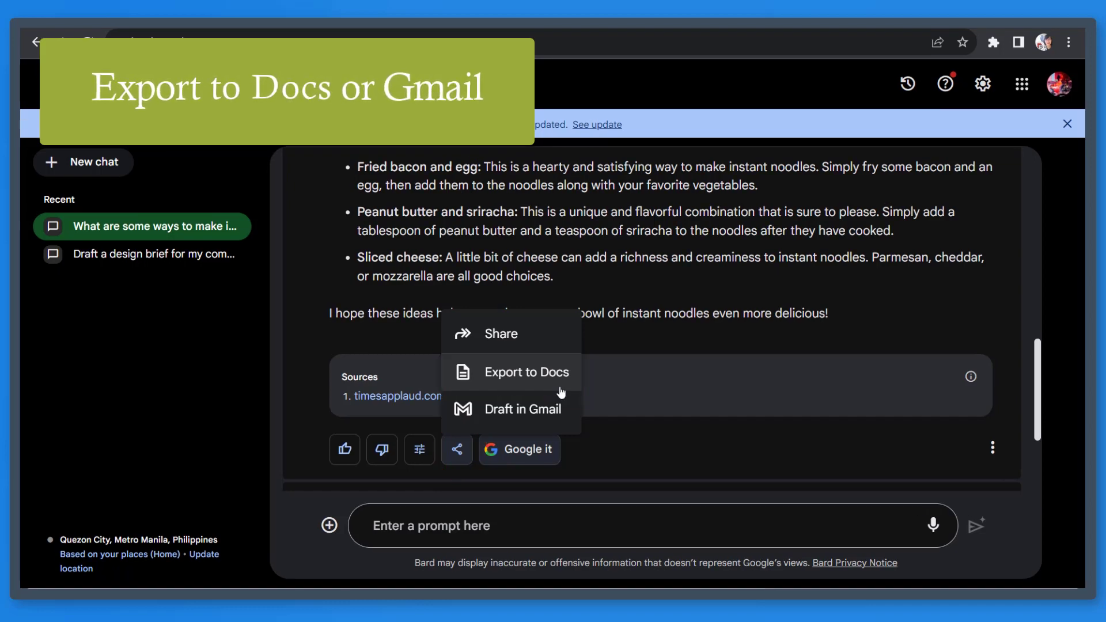
- Export the instant noodles answer to a new Google Docs document and view it
left_click(525, 372)
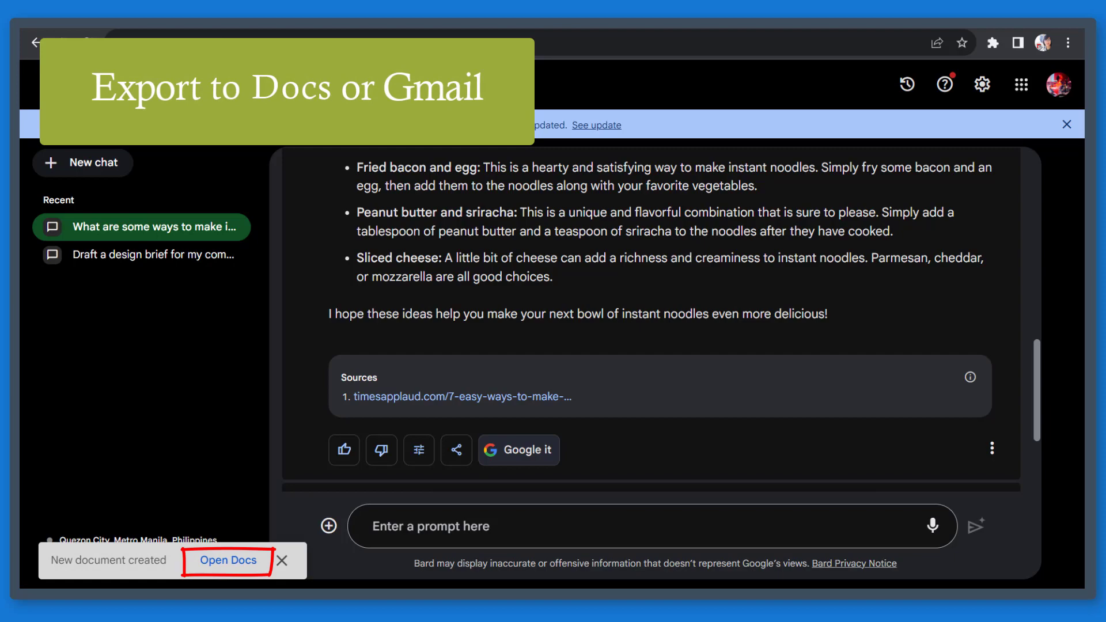
left_click(226, 560)
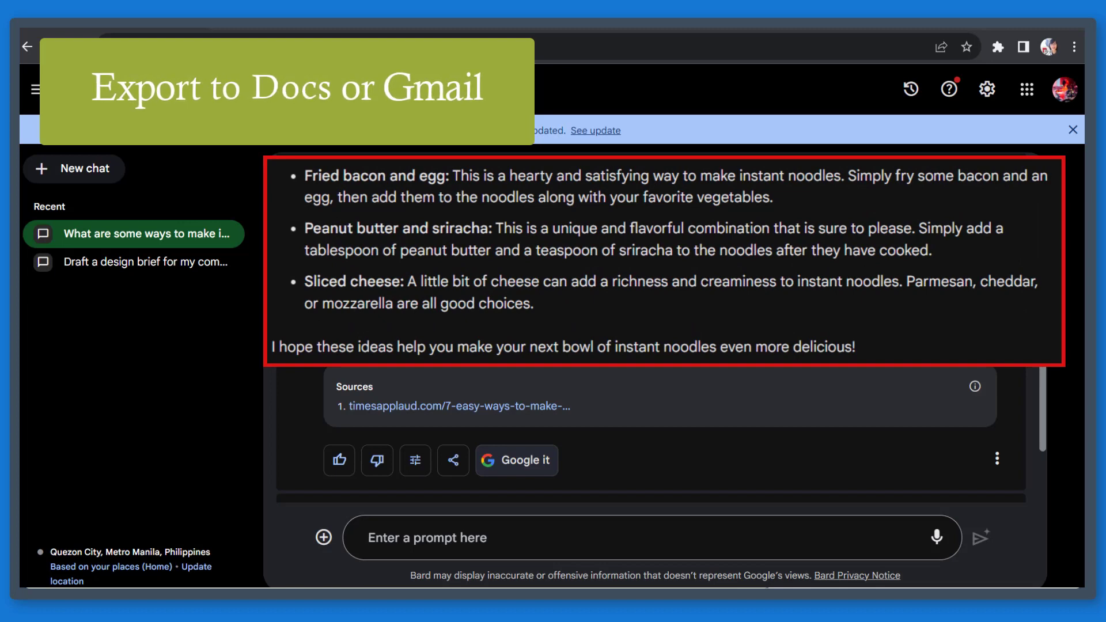
left_click(454, 461)
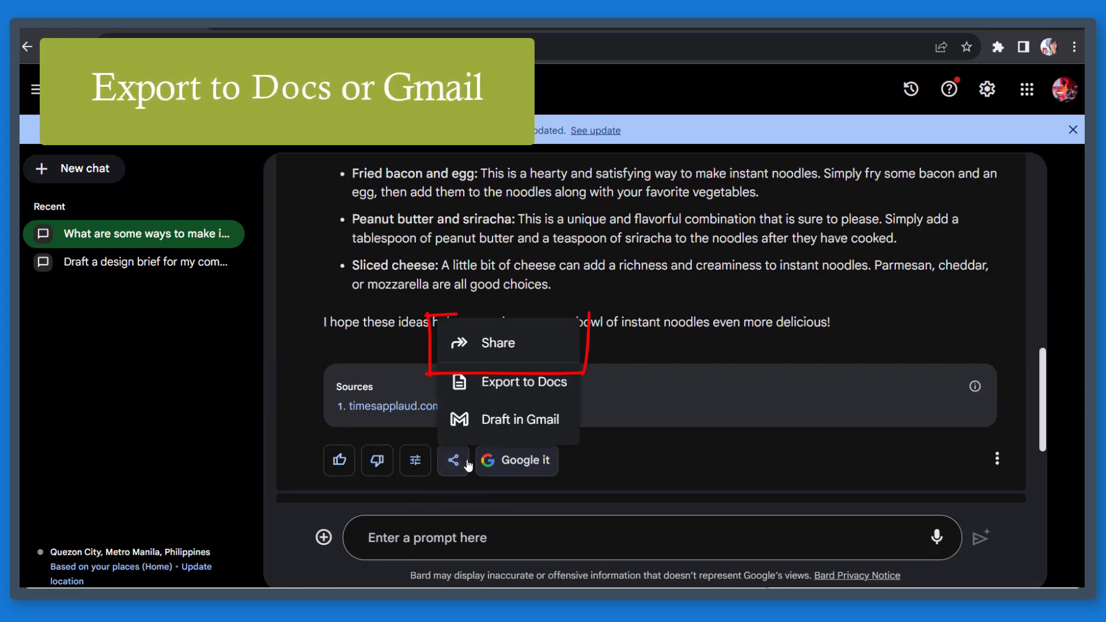
- Start sharing the noodles chat publicly and generate more headline suggestions
left_click(497, 342)
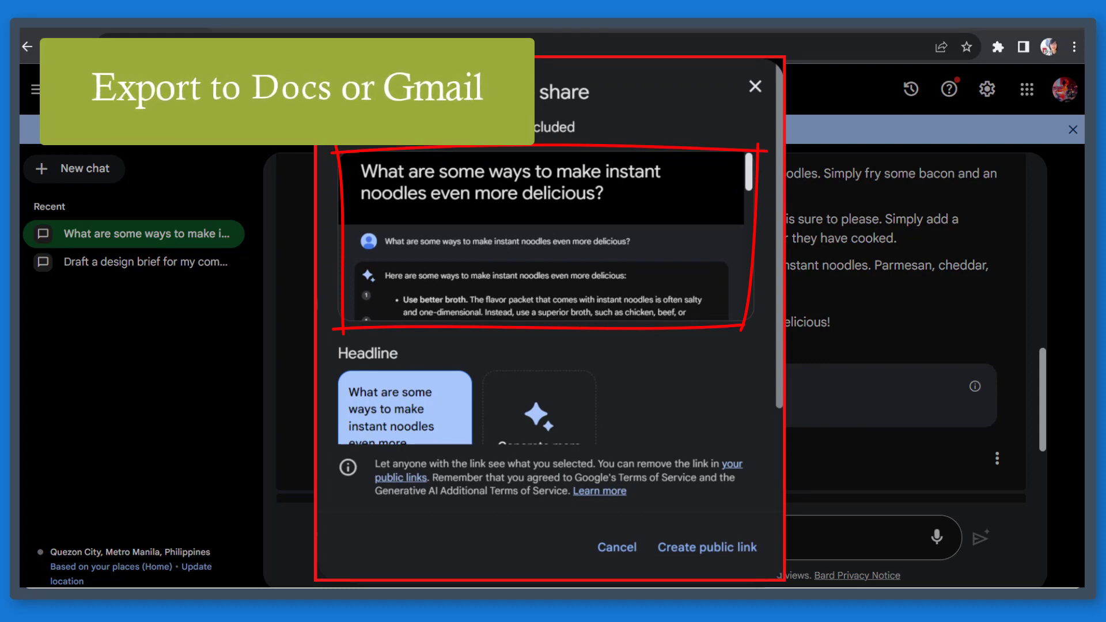
scroll("down", 3)
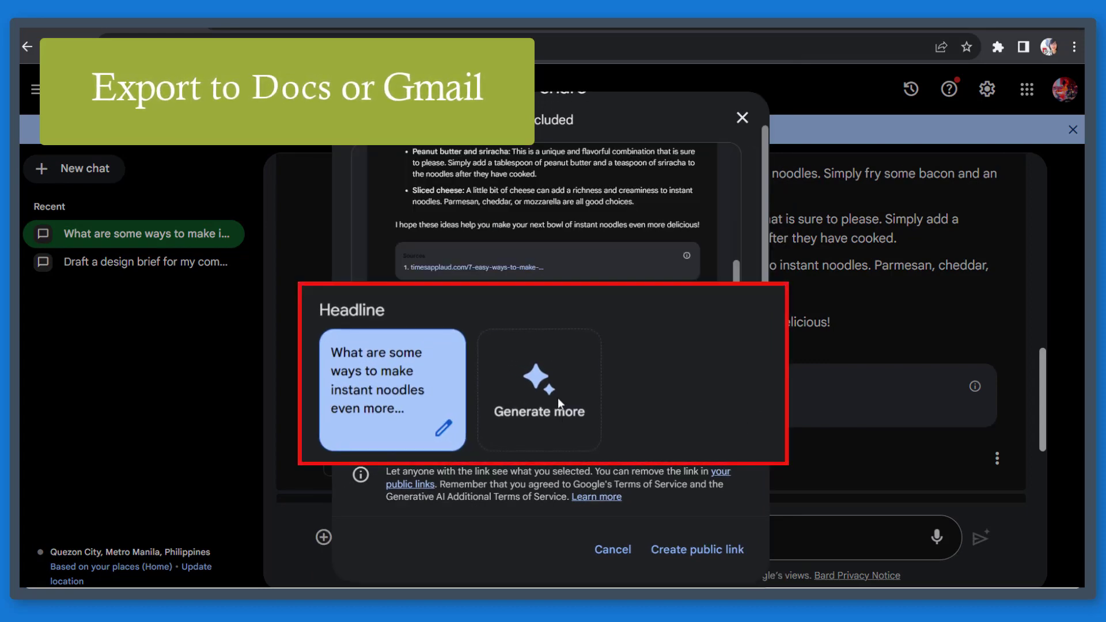
left_click(540, 401)
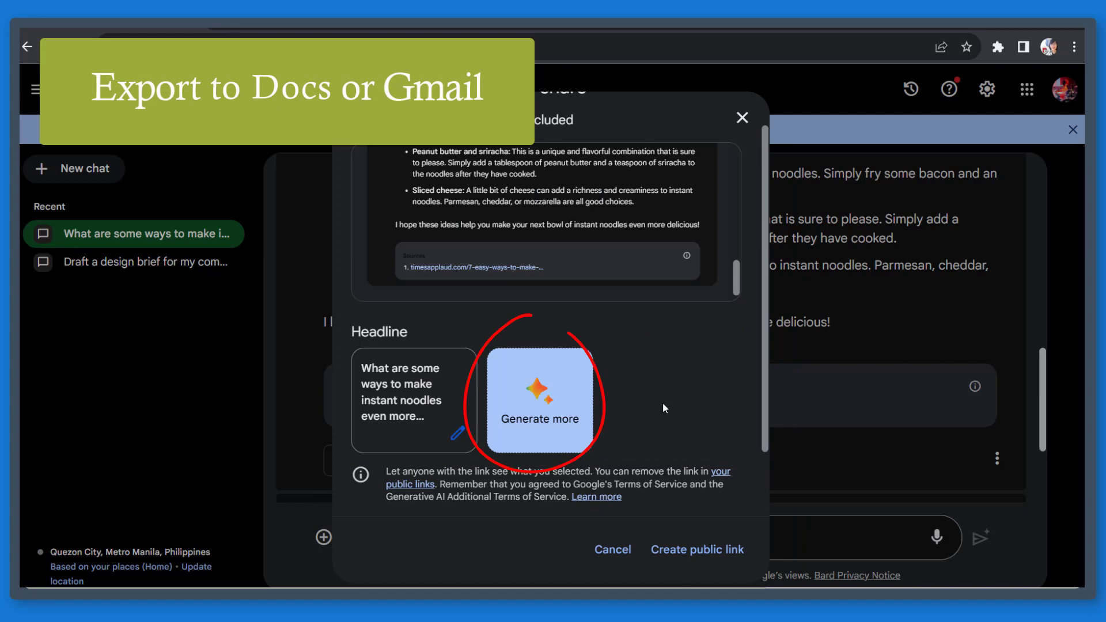
left_click(540, 401)
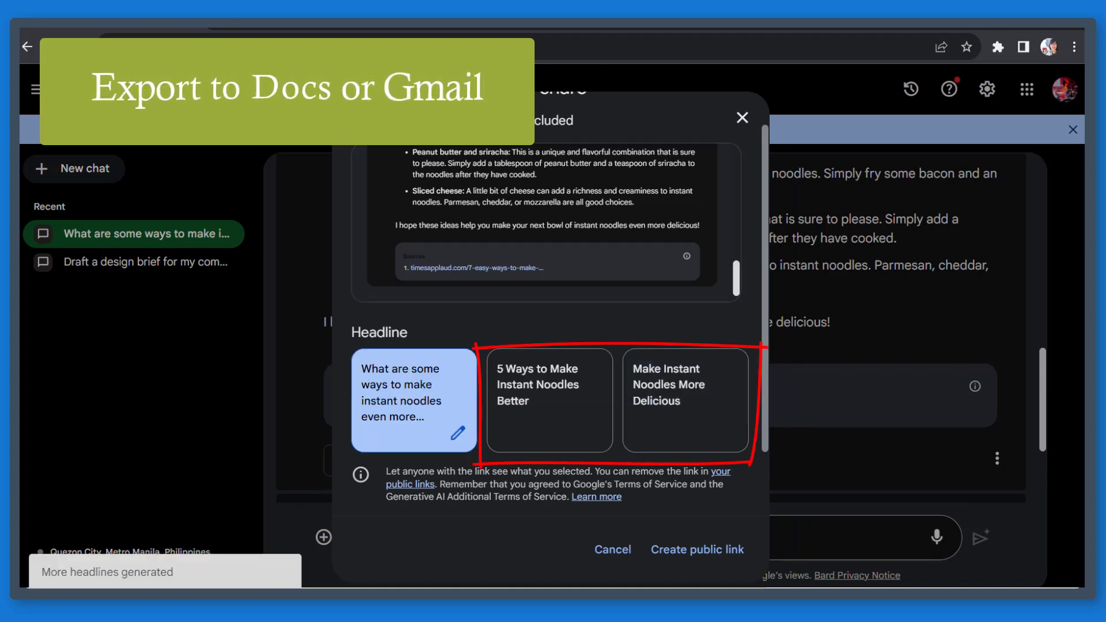
- Choose and edit the '5 Ways to Make Instant Noodles Better during a Gloomy Weather' headline and create the public link
left_click(549, 384)
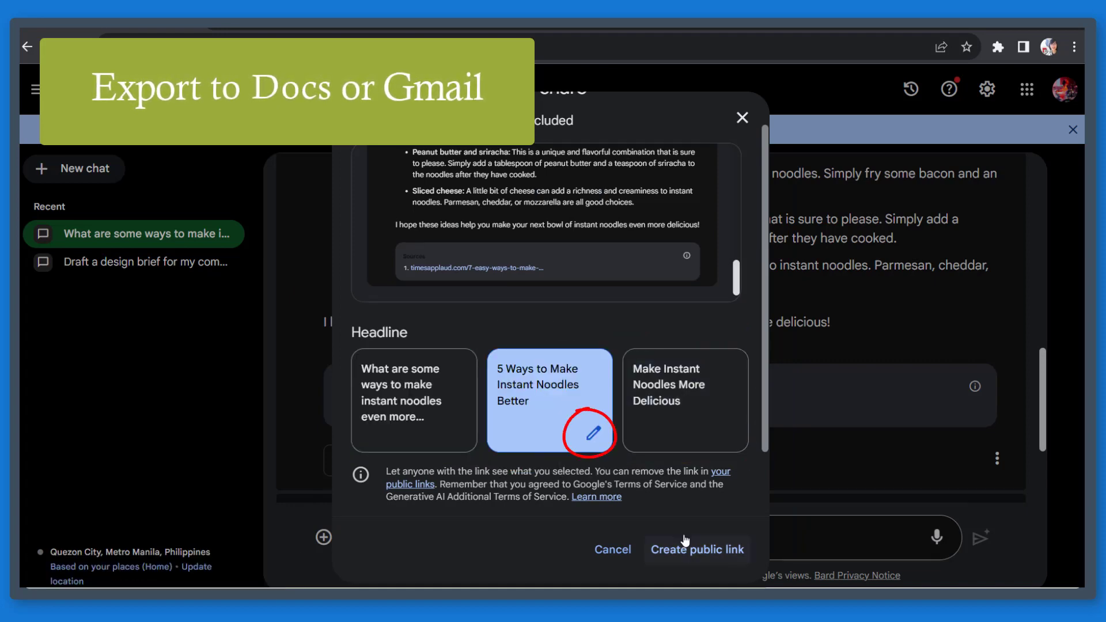
mouse_move(585, 434)
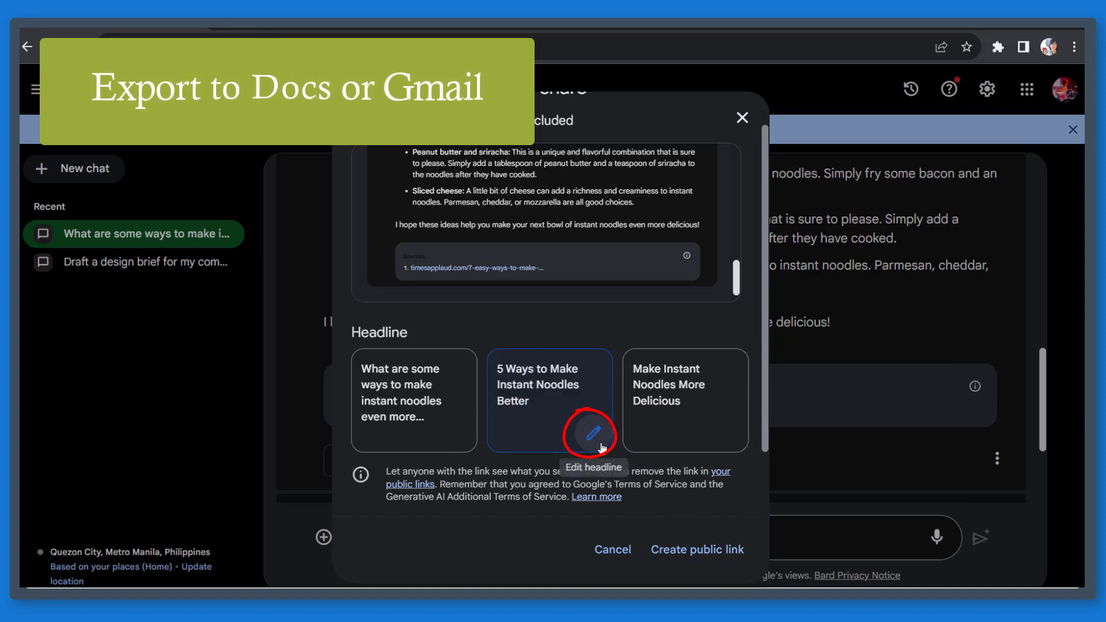
left_click(588, 434)
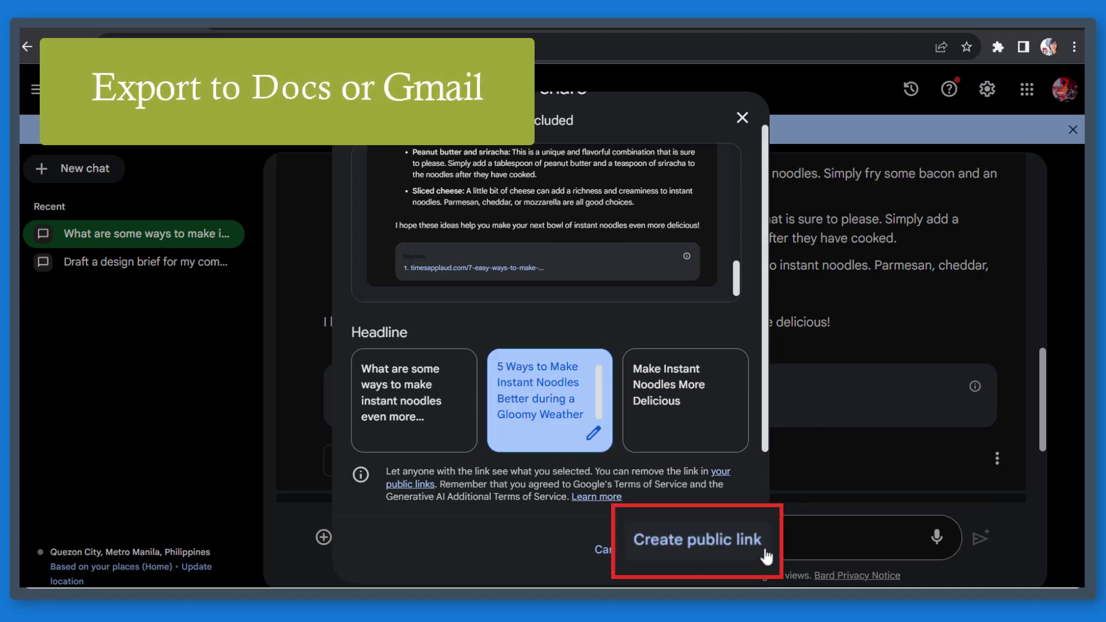
left_click(696, 539)
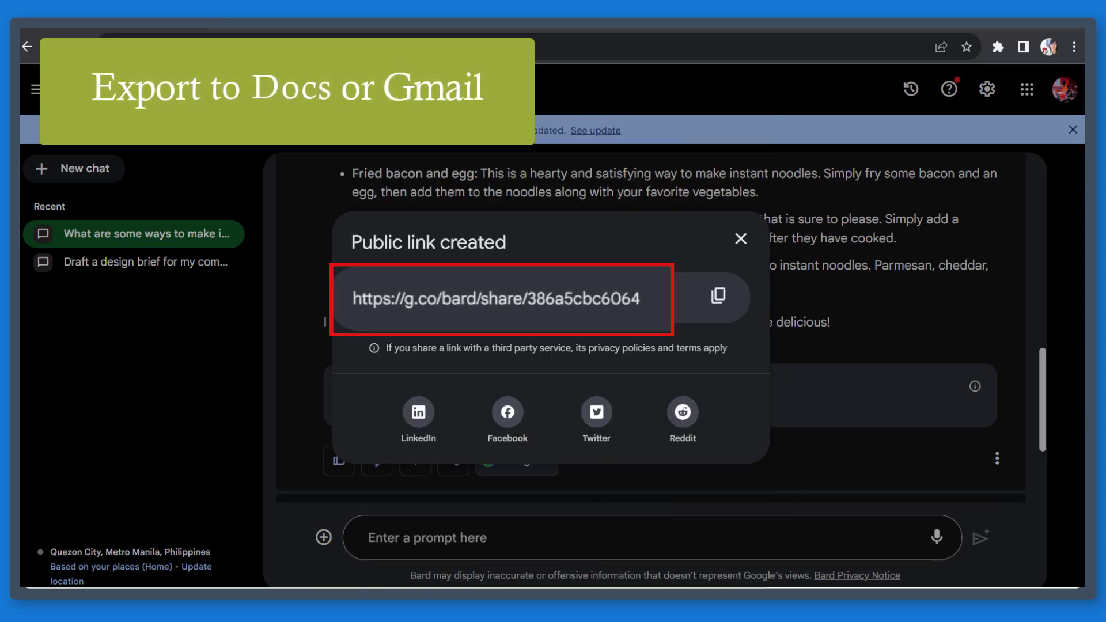
- Share the public noodles link to Twitter and Reddit, then return to the conversation
left_click(716, 296)
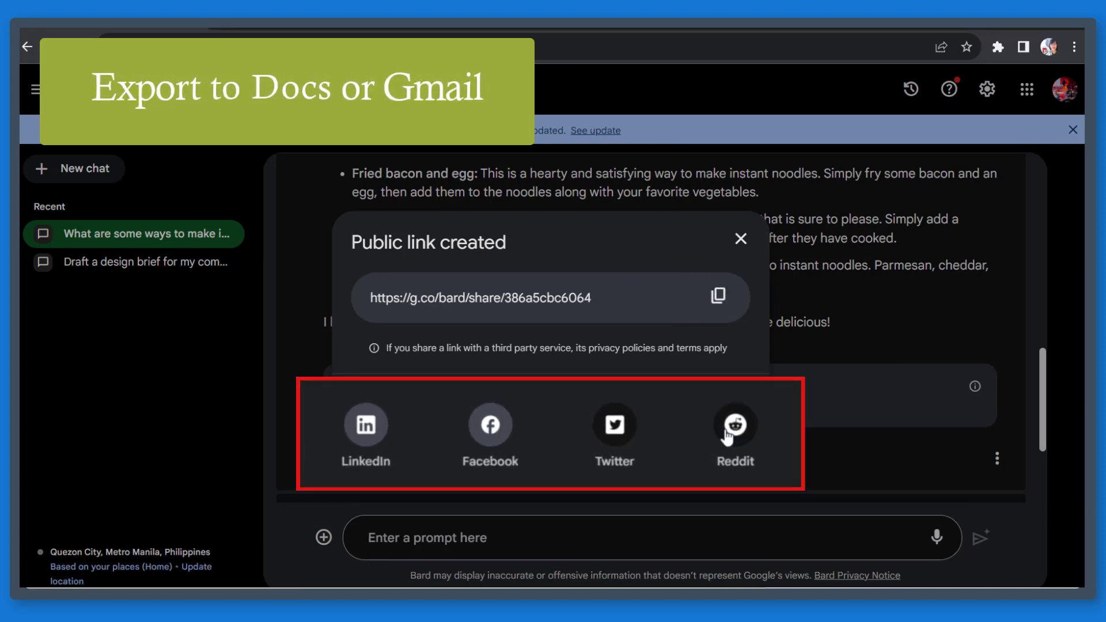
left_click(613, 425)
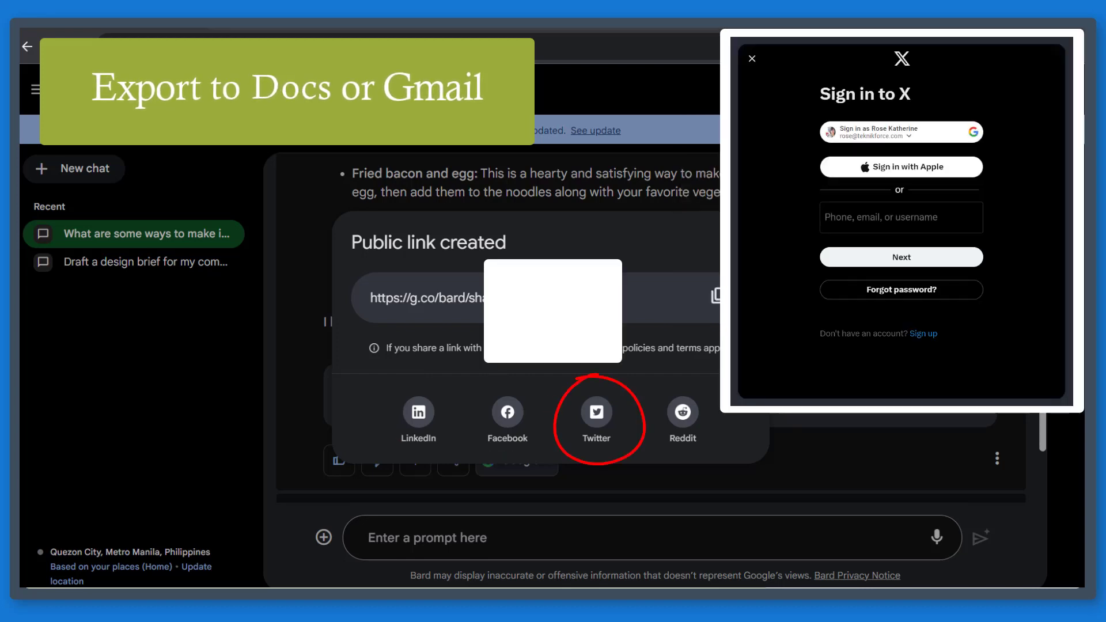
left_click(681, 411)
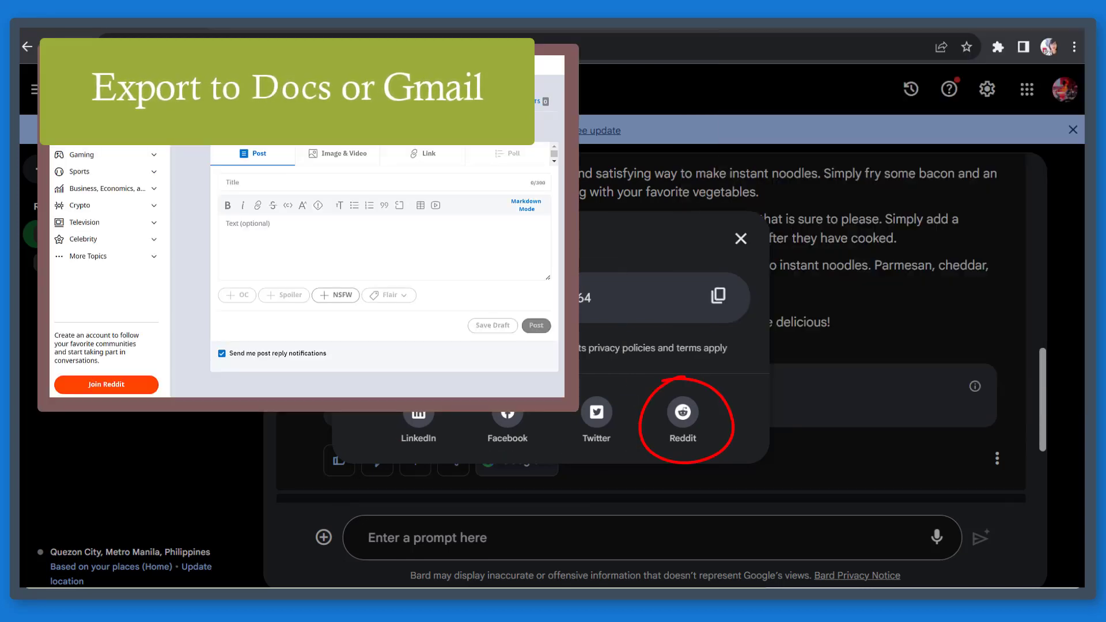
left_click(740, 239)
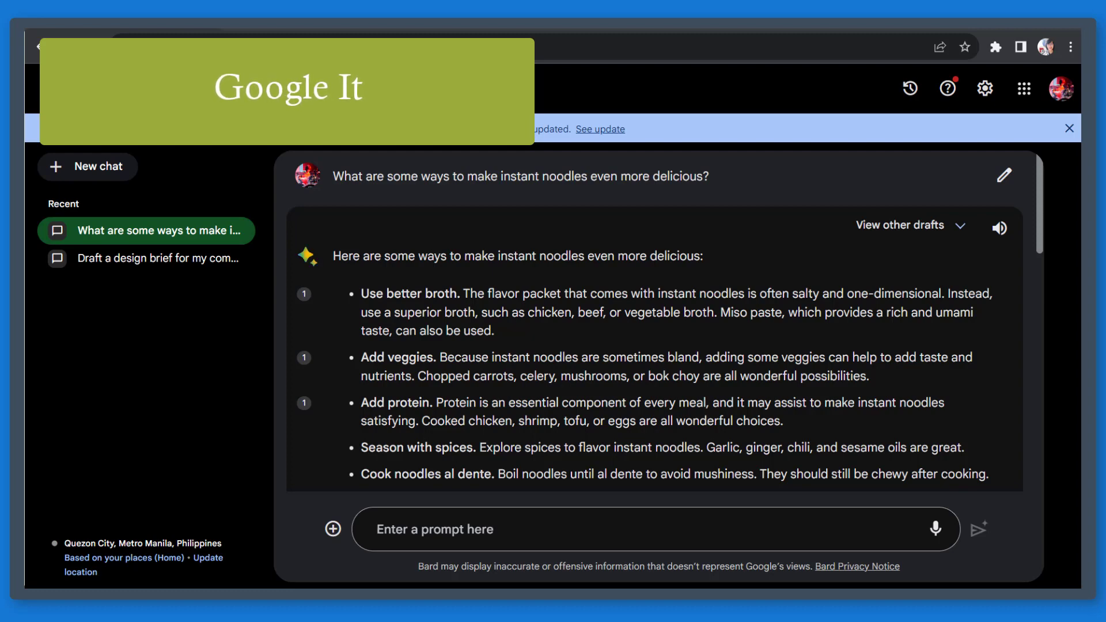
- Run Google it on the noodles answer with the related search 'How do you make noodles have more Flavour?'
scroll("down", 3)
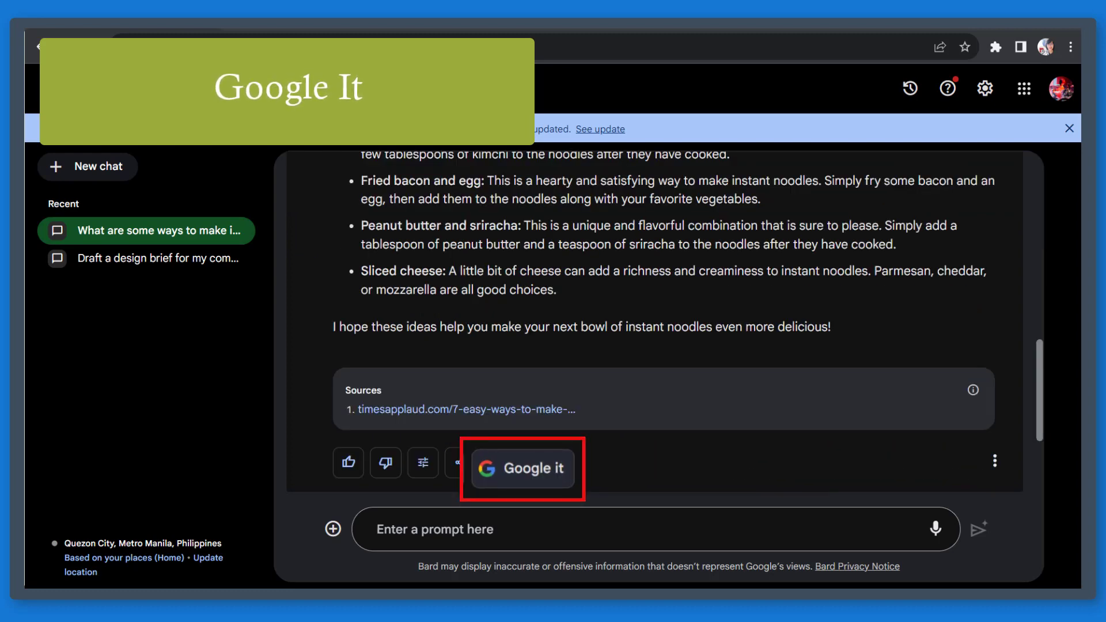
left_click(522, 468)
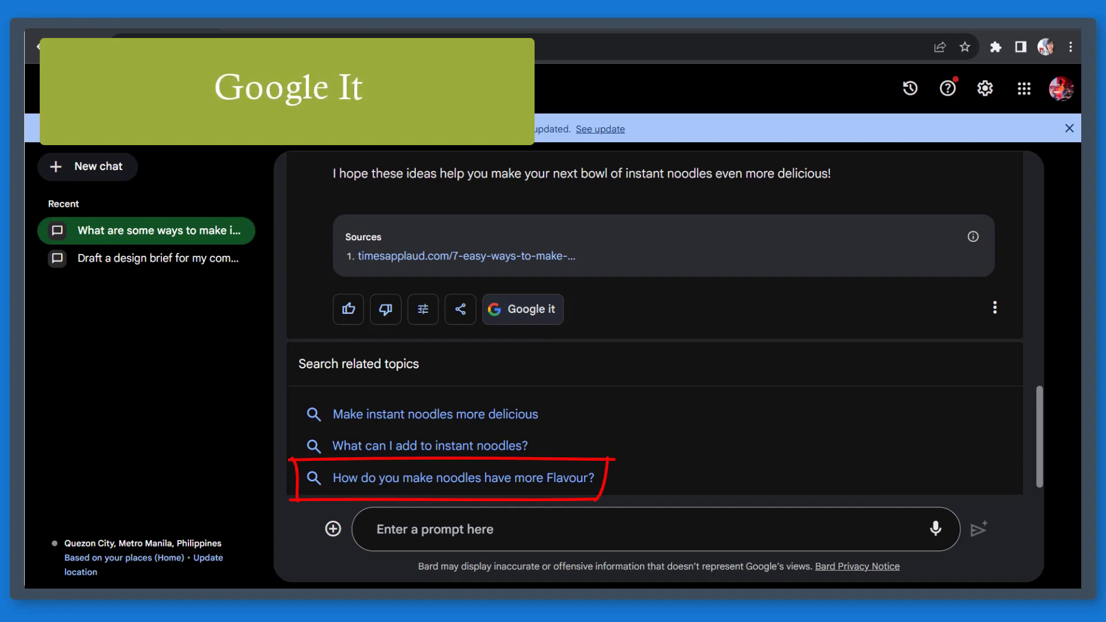
left_click(462, 477)
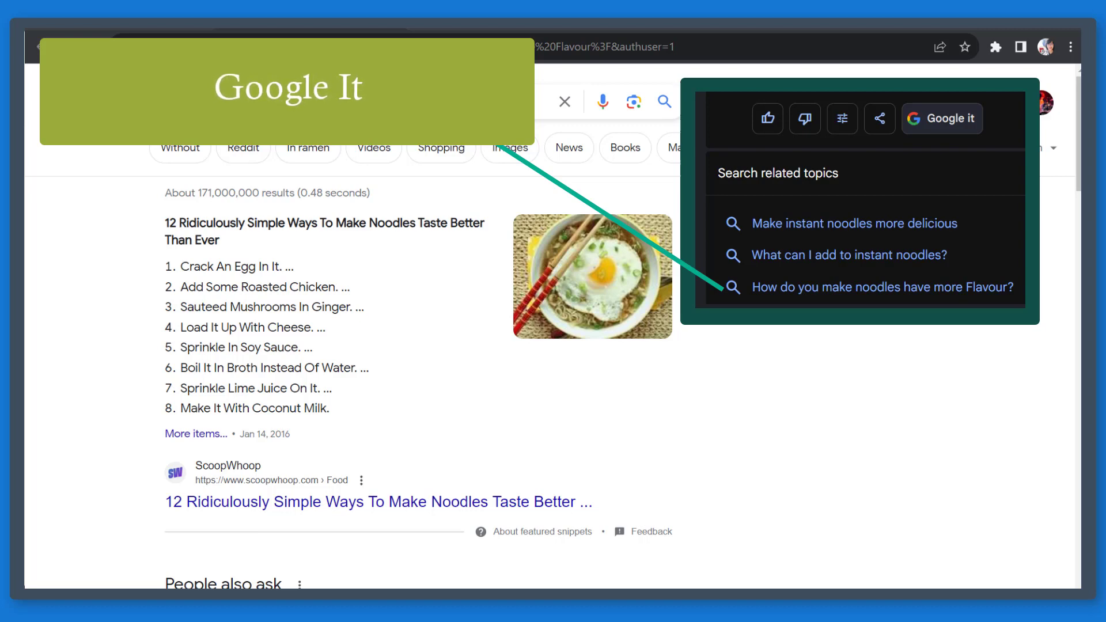
left_click(940, 118)
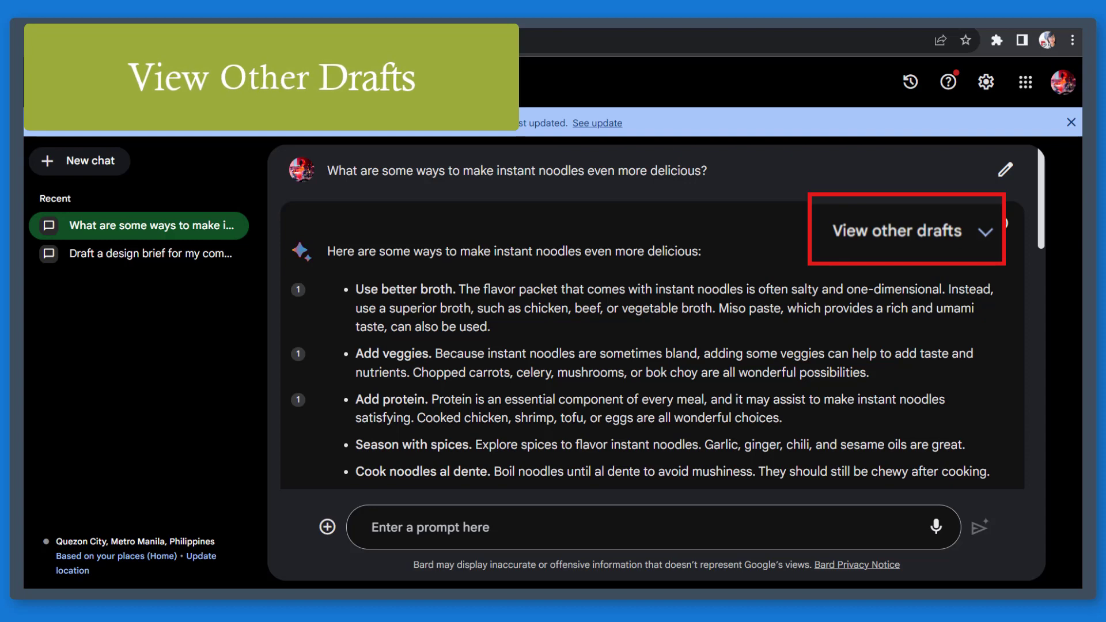
- Show the other drafts of the instant-noodles answer
left_click(905, 230)
type("can you")
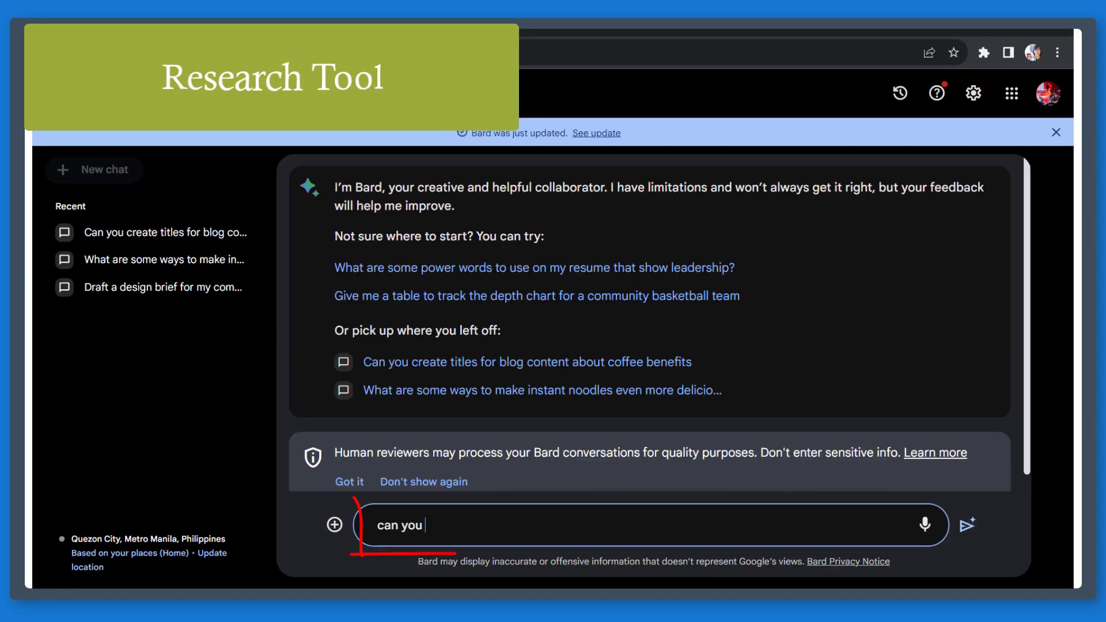
- Ask Bard to 'compare the pros and cons of Green tea and matcha' and view the summary table
type("compare")
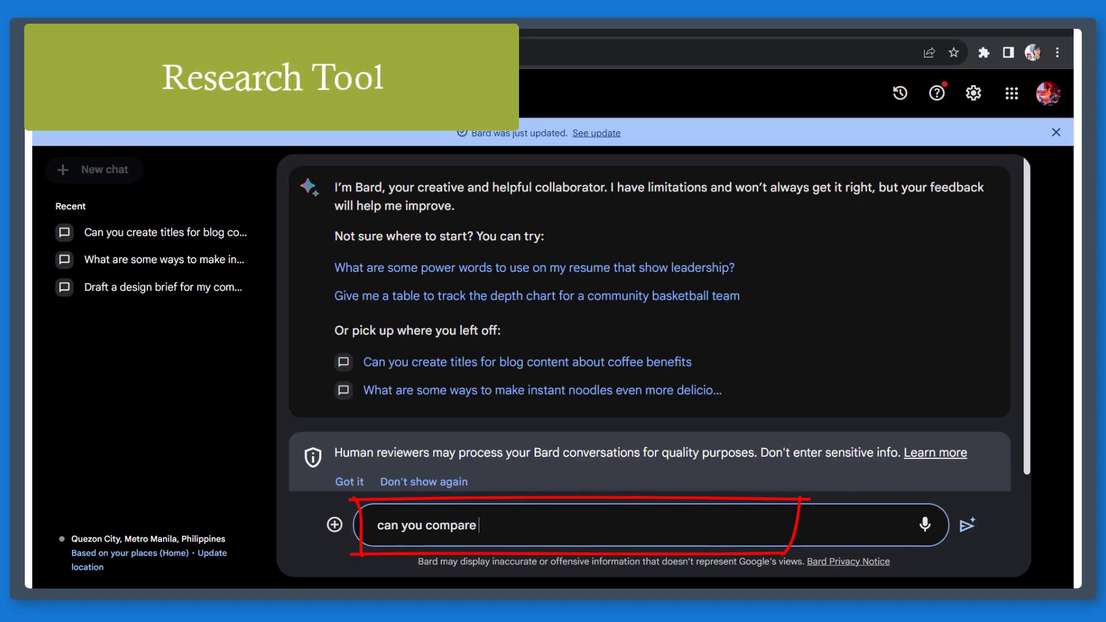
type("the pros and cons of Green tea and m")
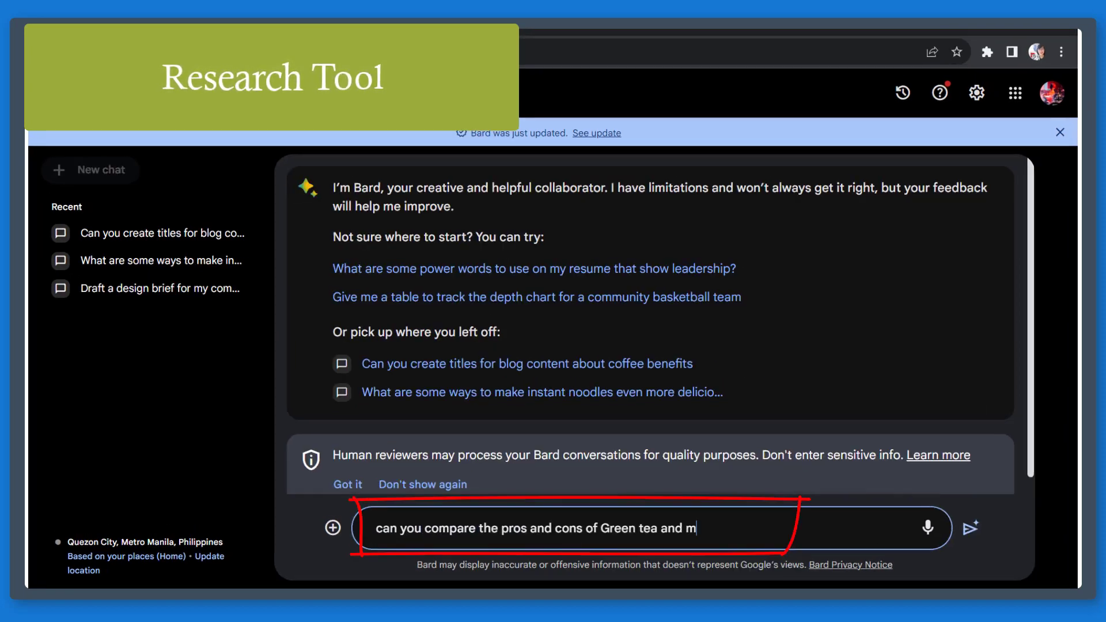
type("atcha")
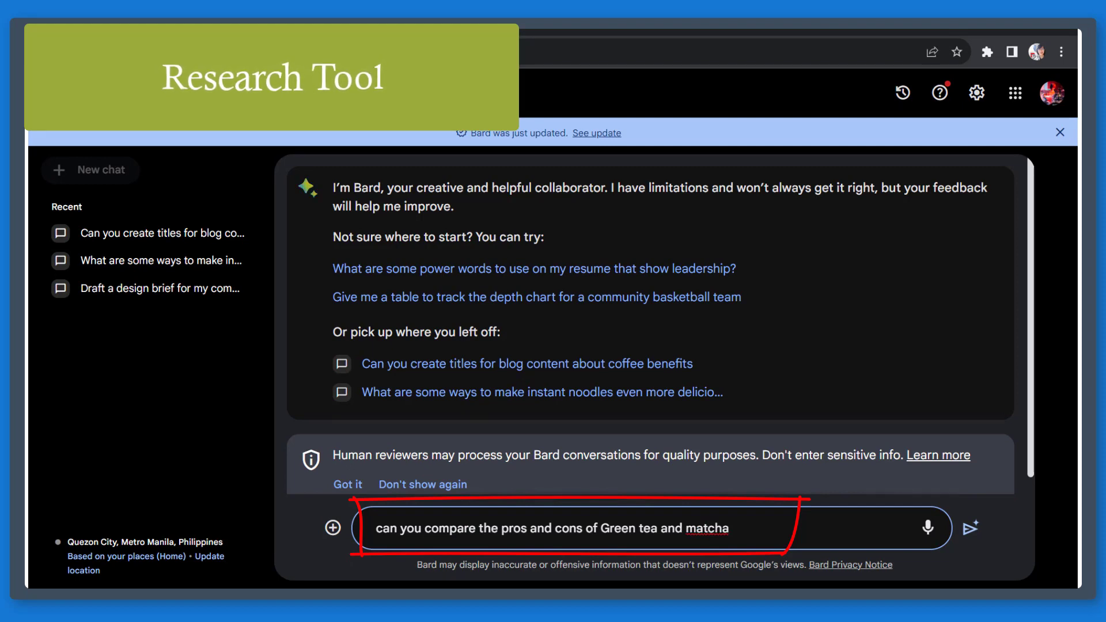
left_click(970, 527)
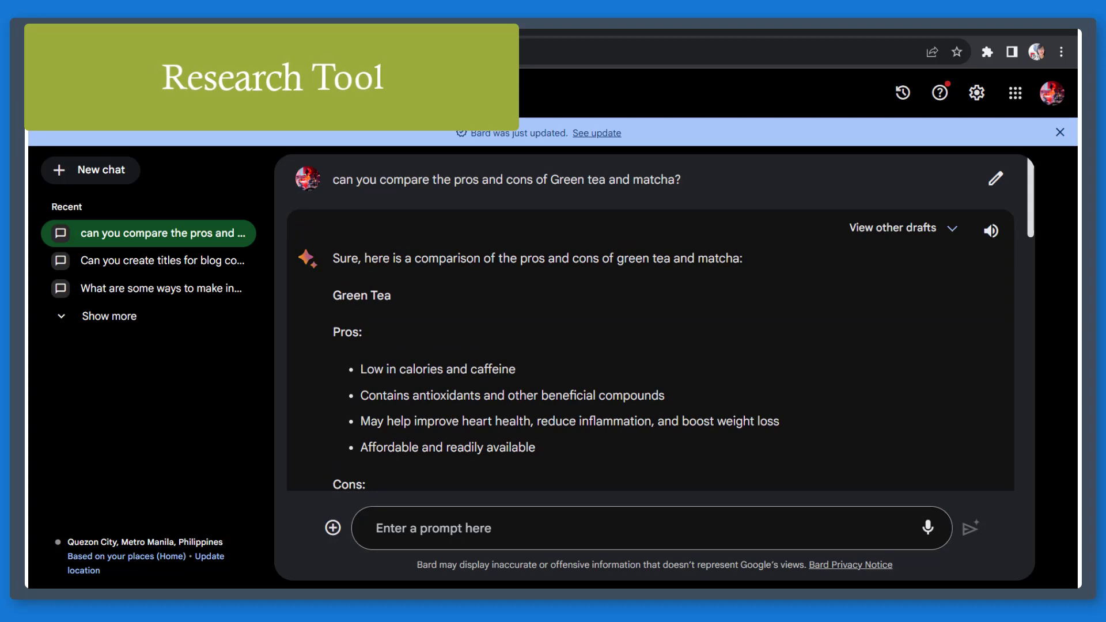
scroll("down", 3)
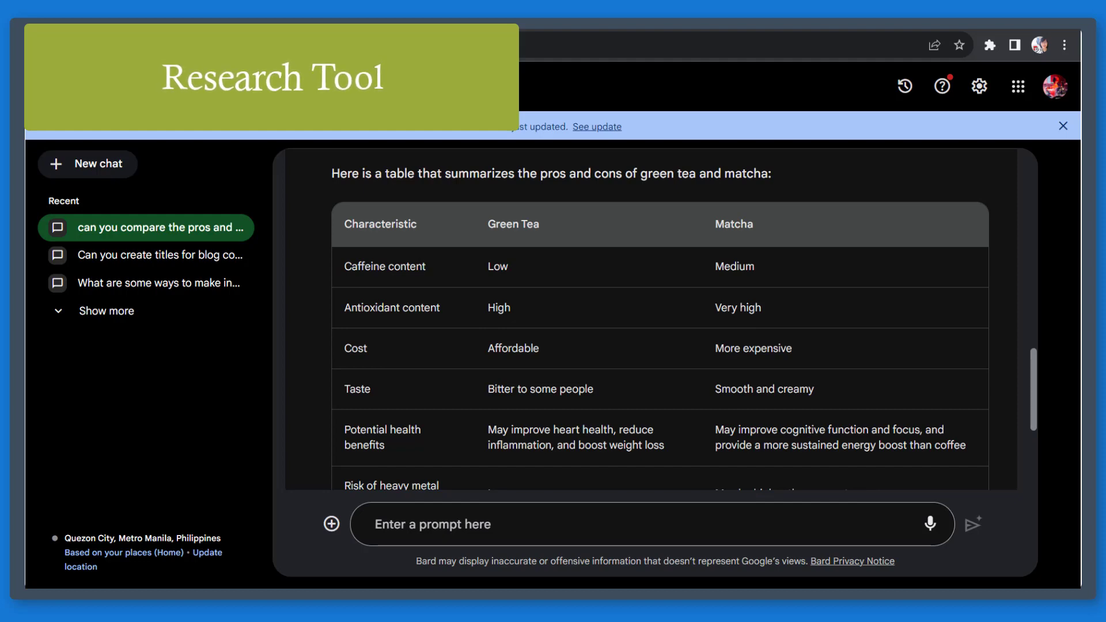
left_click(152, 228)
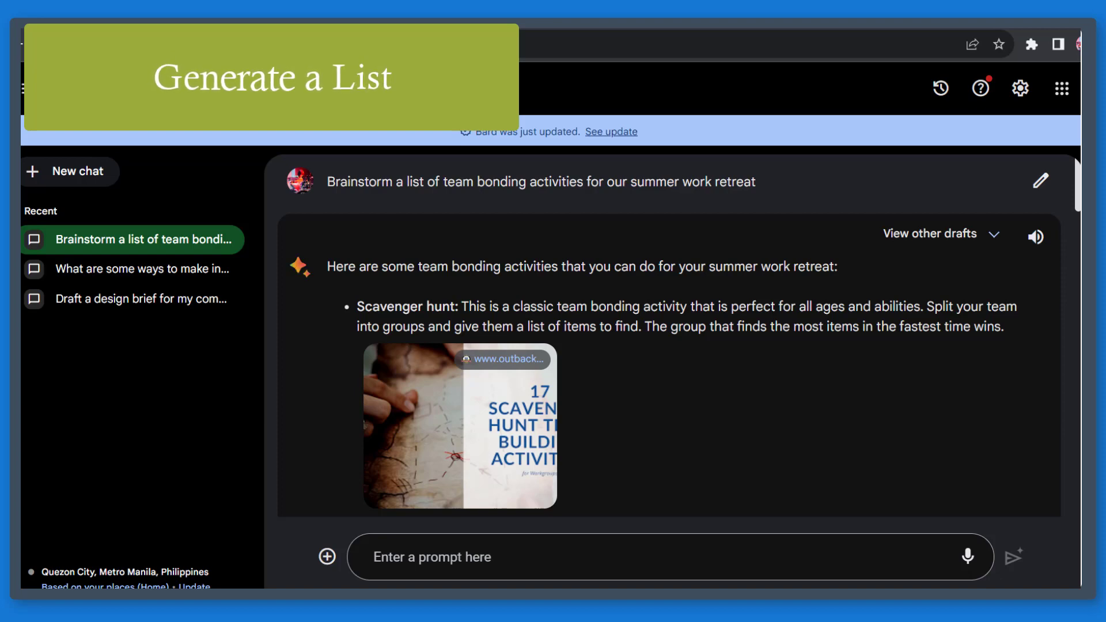
- Ask 'can you add more list to the previous result' to extend the team-bonding ideas
scroll("down", 3)
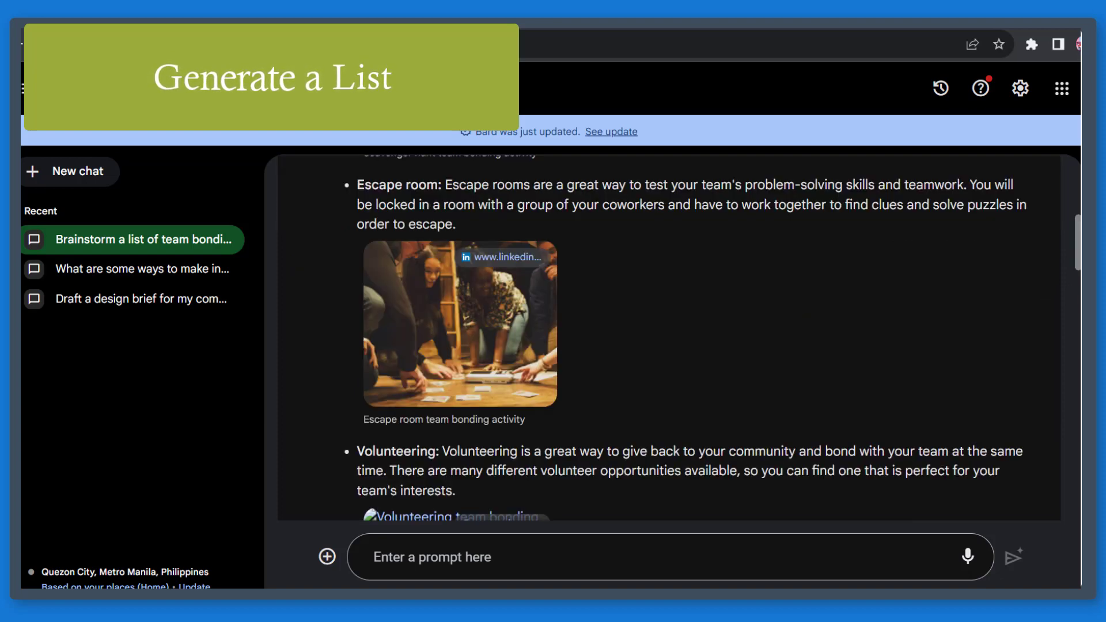
type("can you add more list to the previous result")
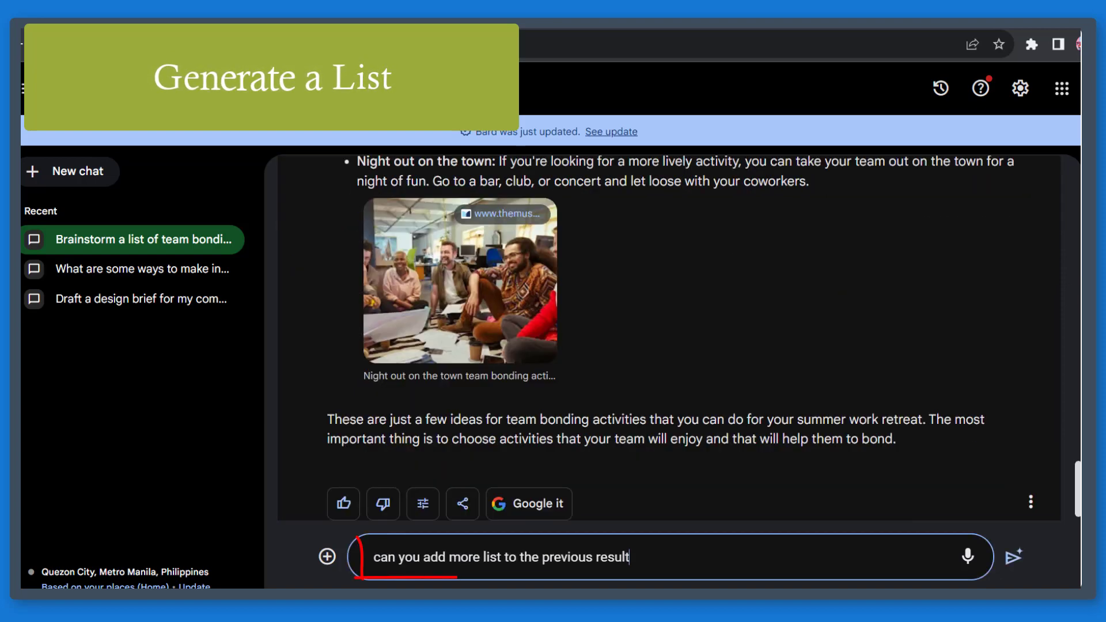
left_click(1014, 556)
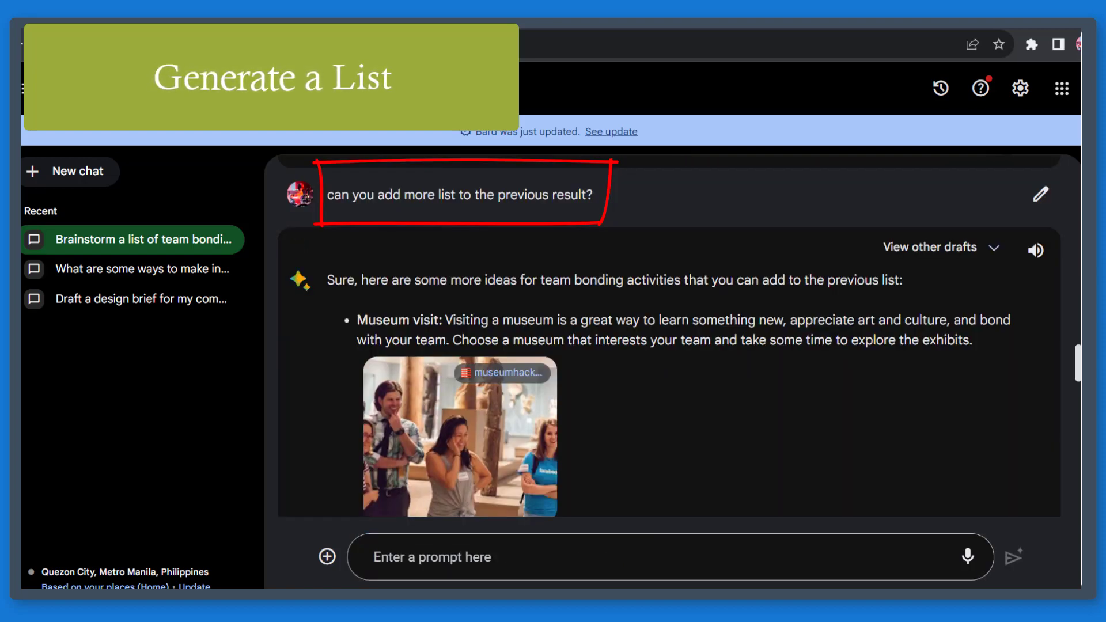
scroll("down", 3)
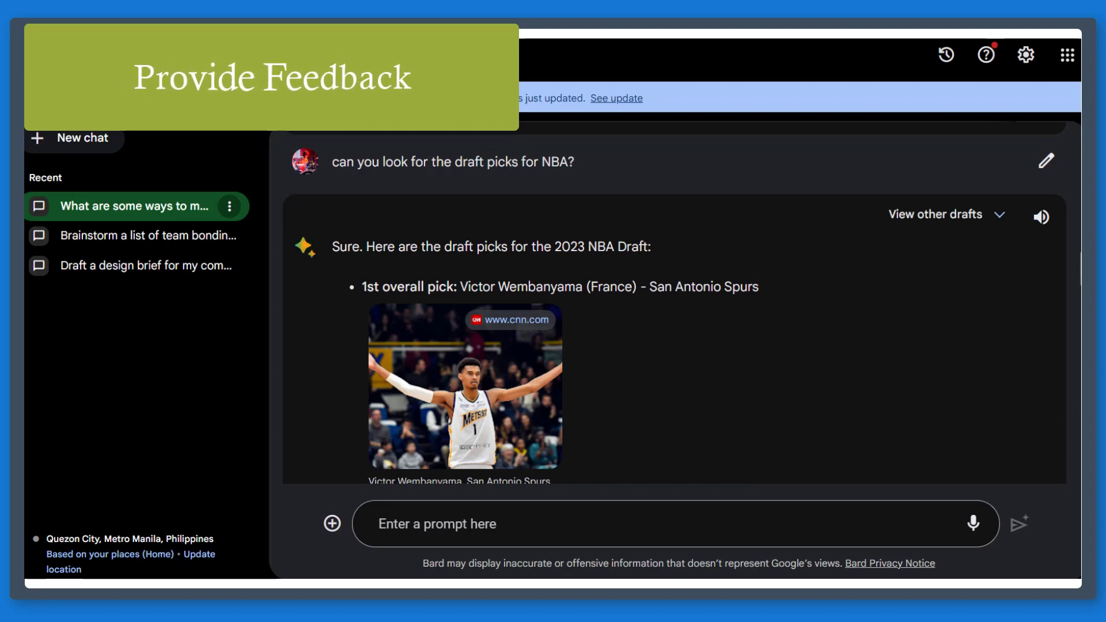
- Thumbs-down the NBA draft picks answer with feedback 'The 10th draft pick is not correct. It should be Nick Jackson.'
scroll("up", 3)
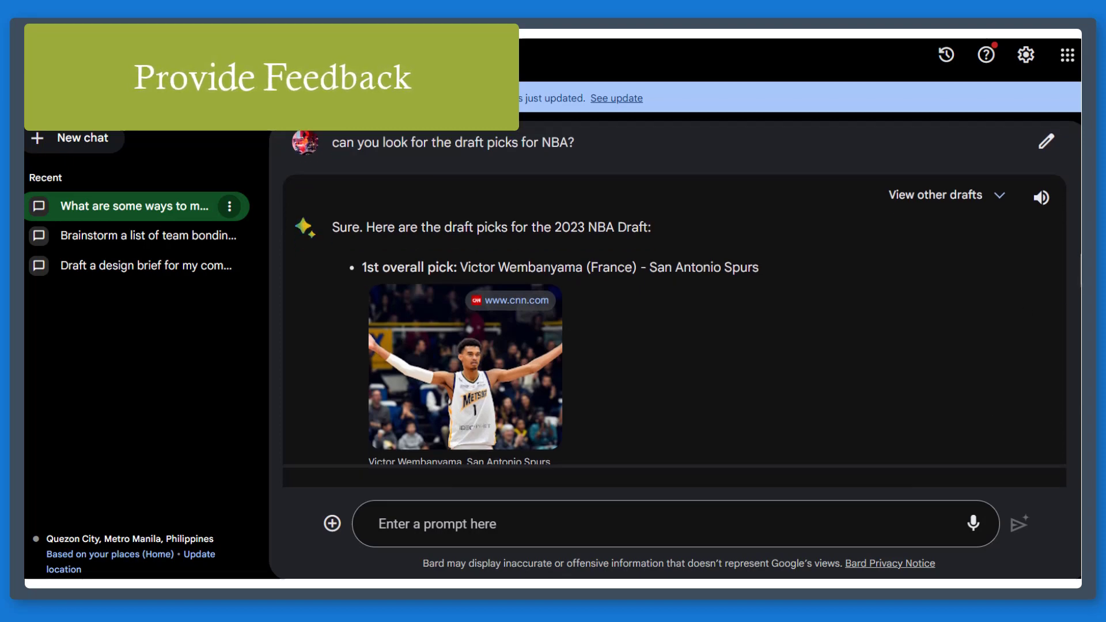
scroll("down", 3)
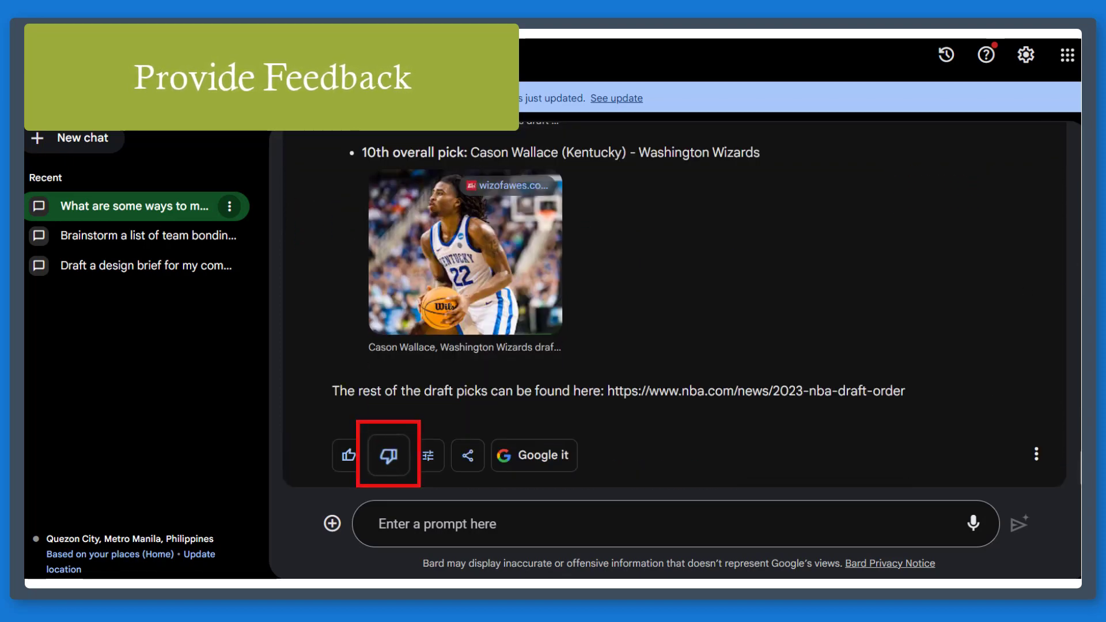
left_click(387, 455)
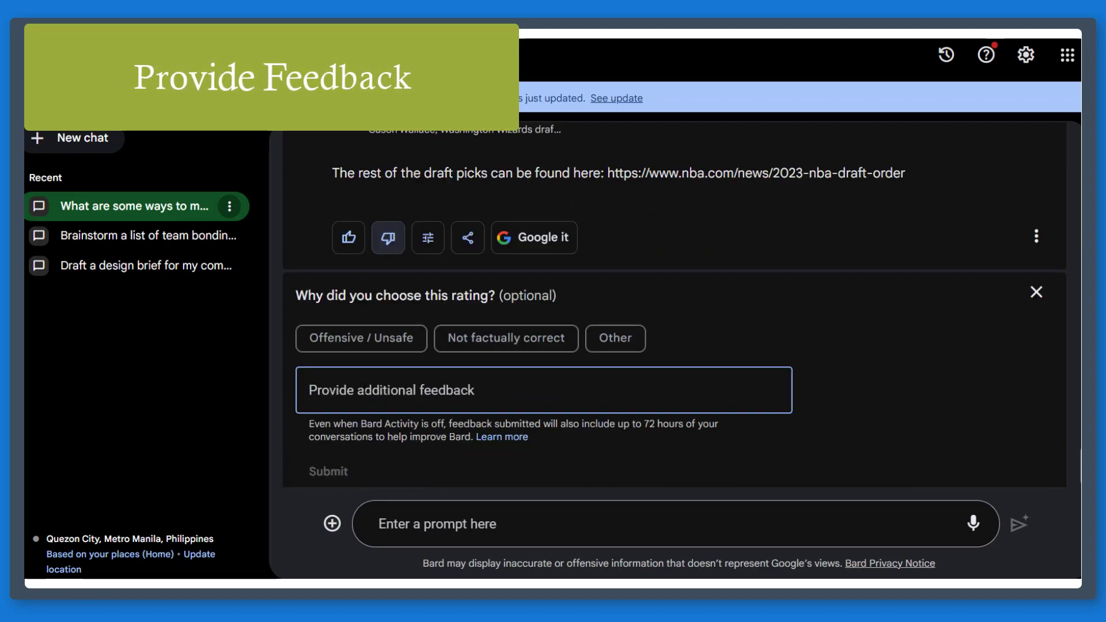
type("The draft pick for")
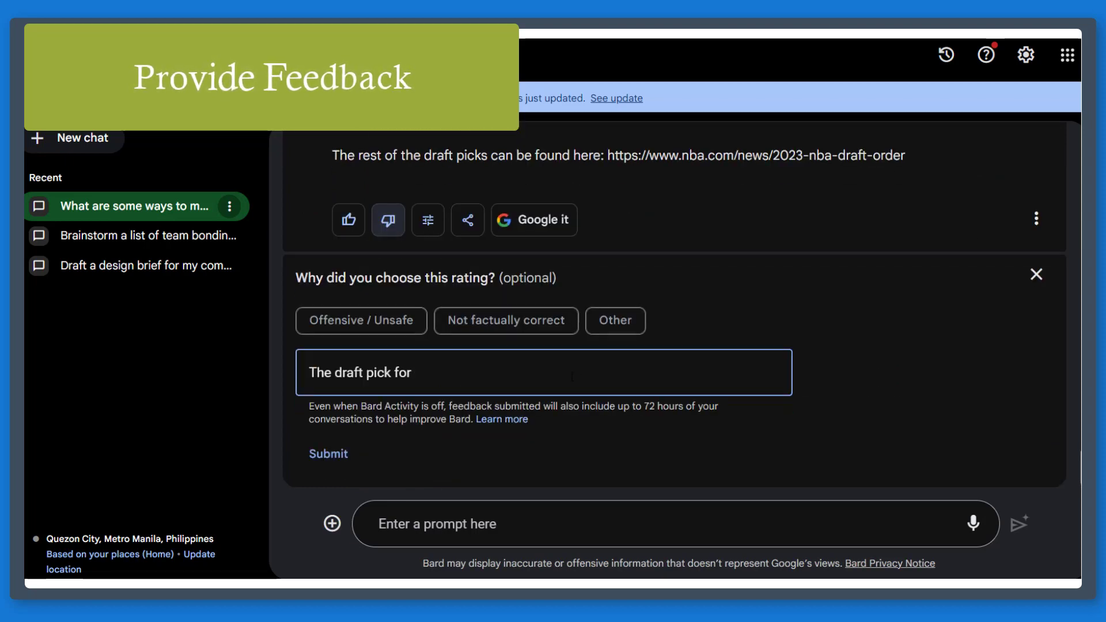
type("The 10th draft pick is not correct. It should be Nick Jackson.")
left_click(676, 524)
type("can you create a blog")
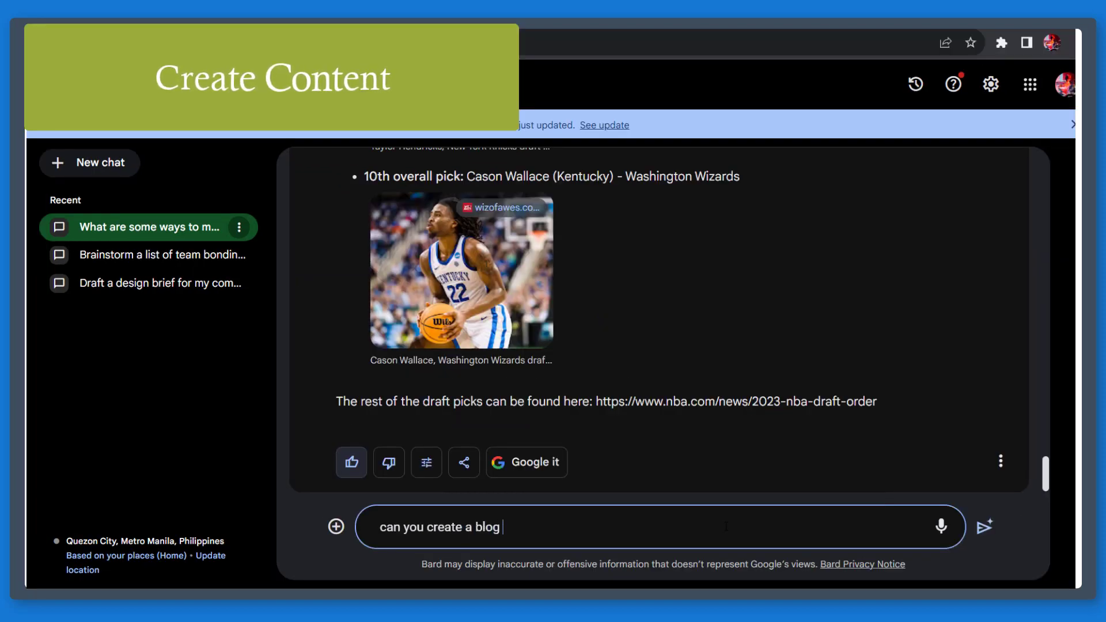
- Request blog content for the title 'Health Benefits of Drinking Black Coffee' and review it
type("content for a title \"")
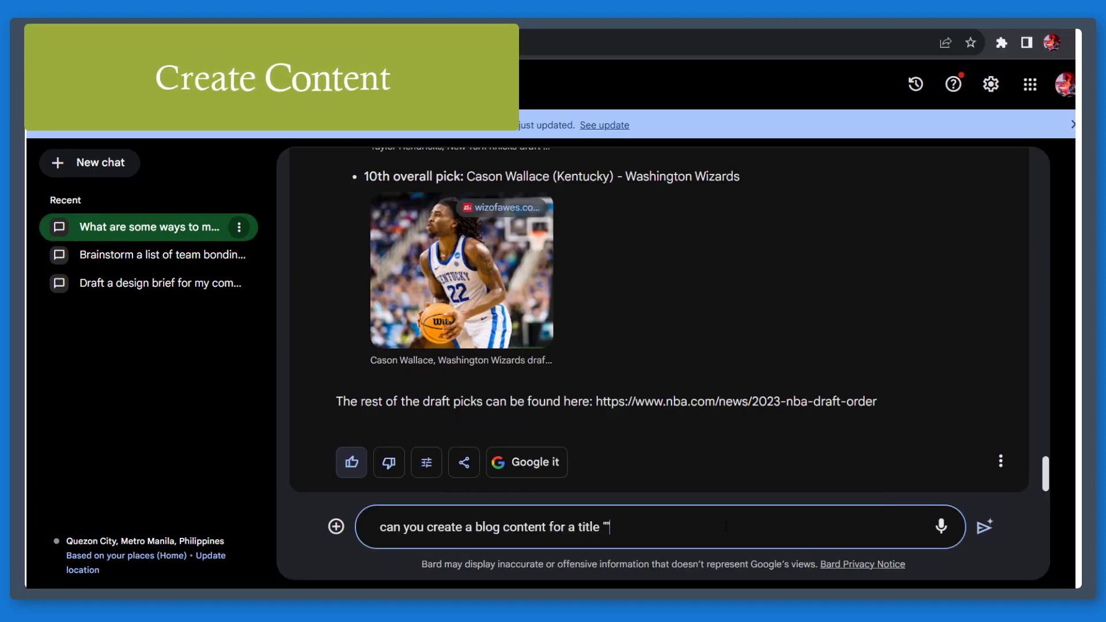
left_click(983, 526)
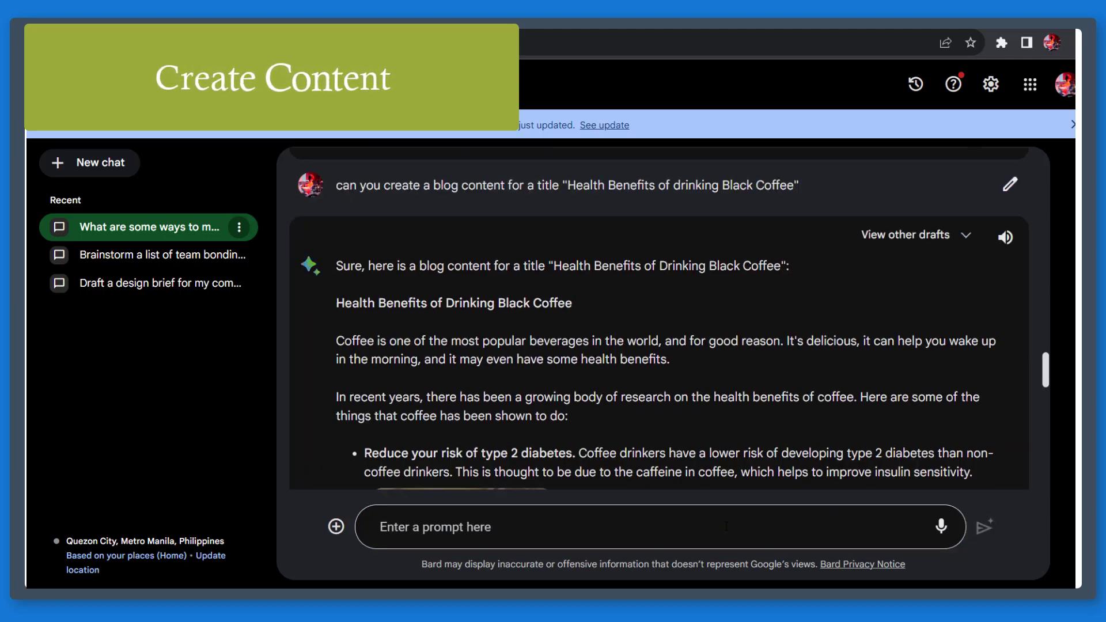
scroll("down", 3)
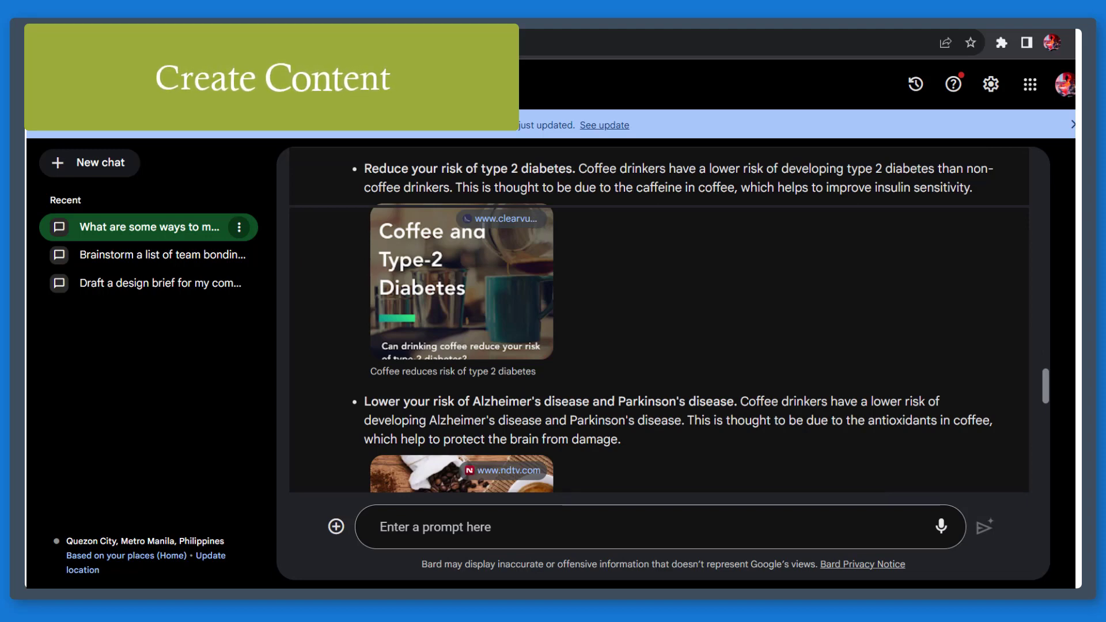
scroll("down", 3)
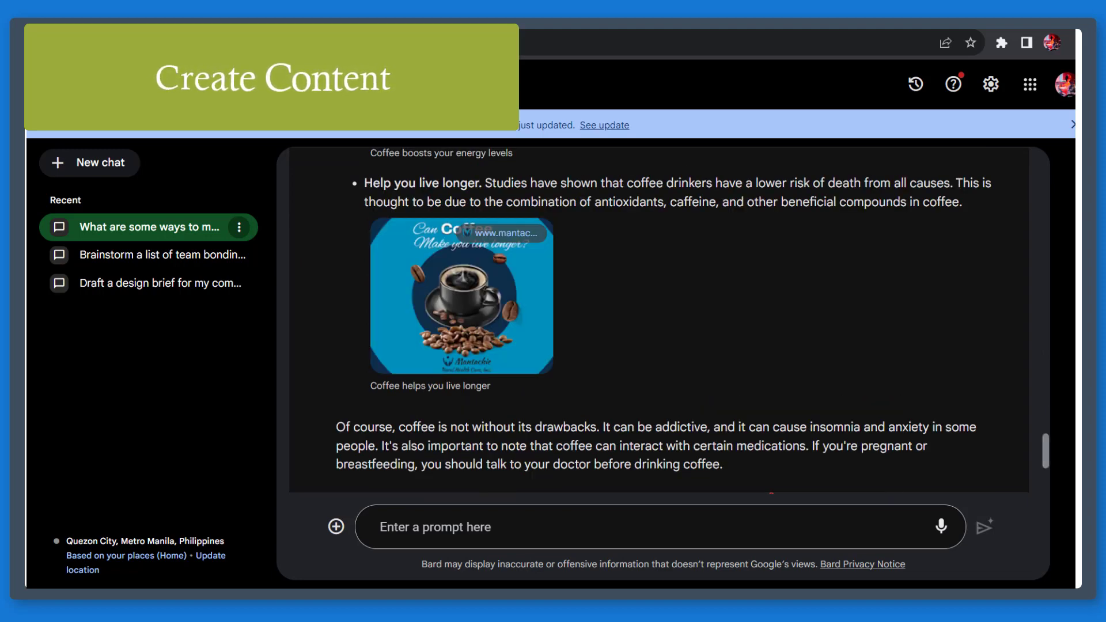
scroll("up", 3)
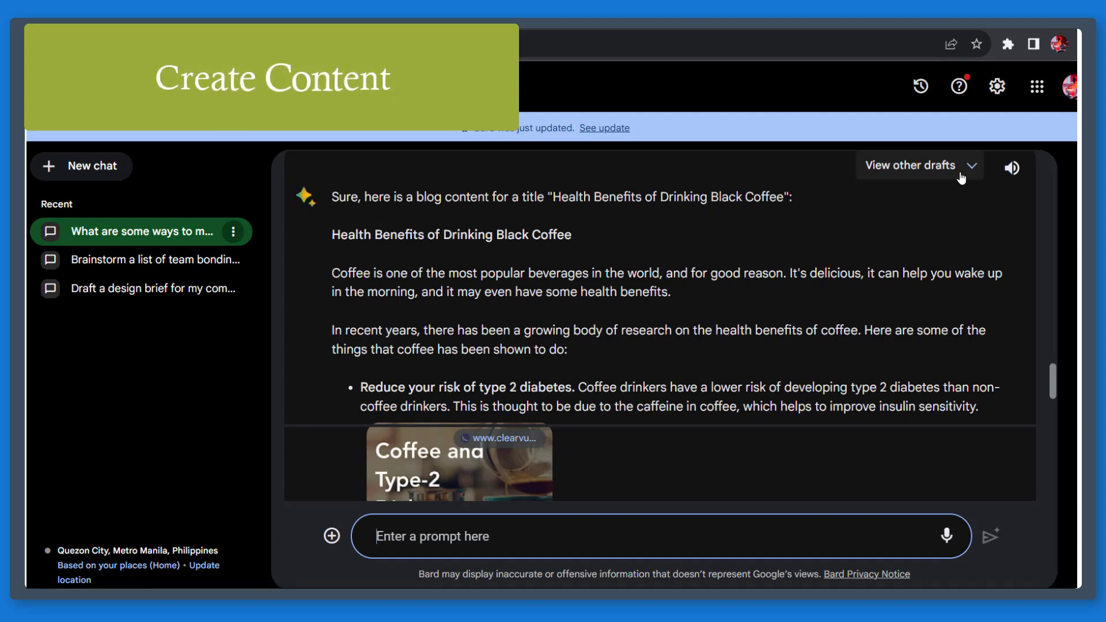
- Switch the black coffee blog post to Draft 2
left_click(911, 165)
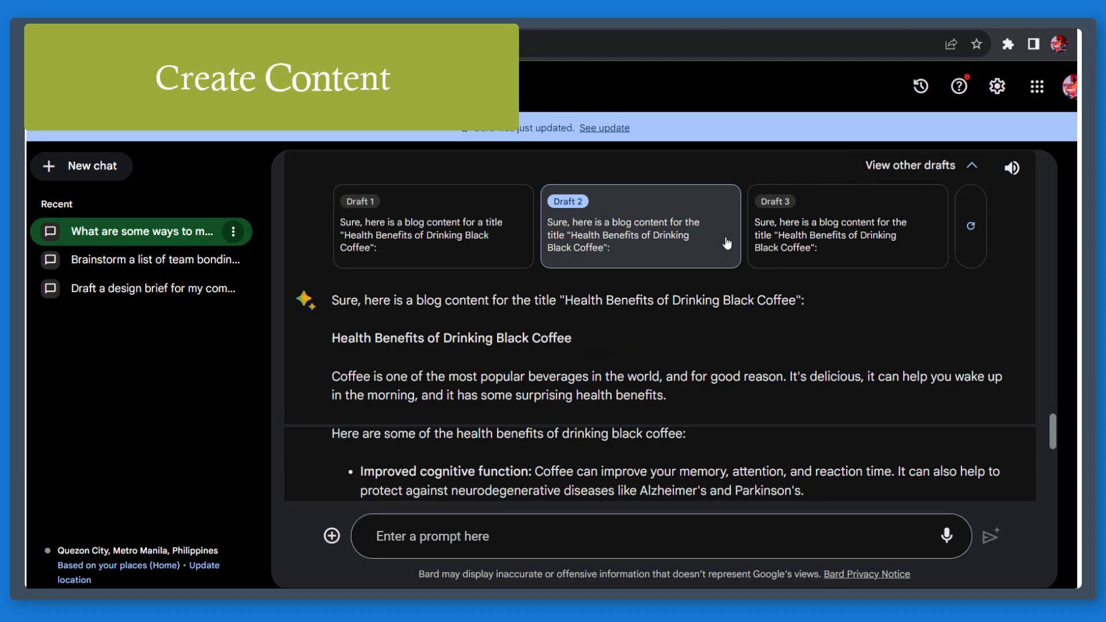
left_click(83, 166)
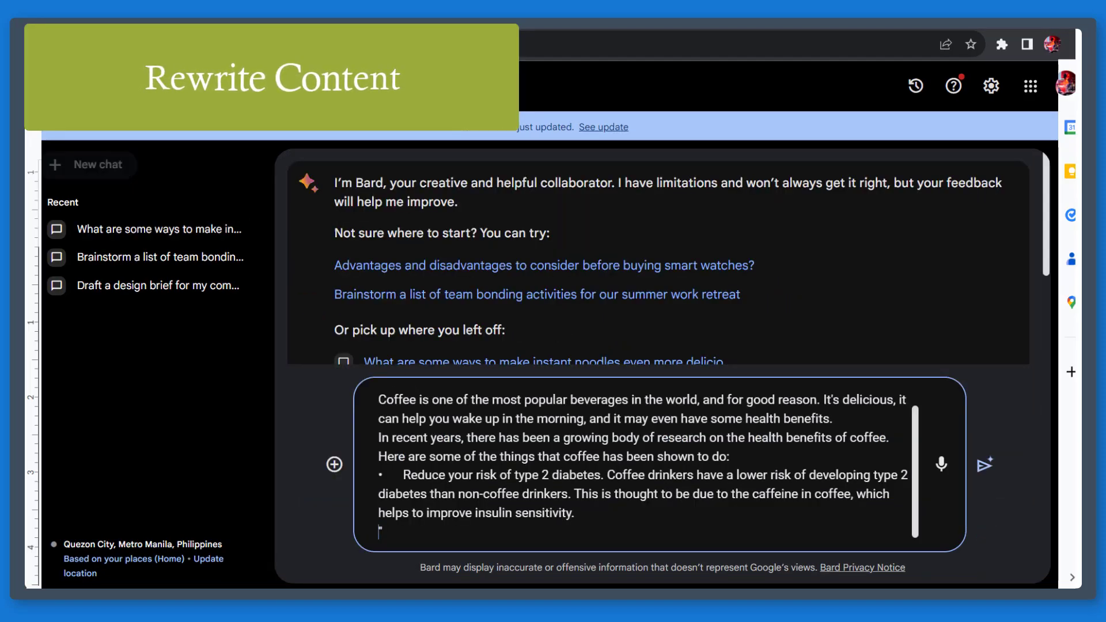
- Start a new chat with the coffee blog paragraphs placed in the prompt box
left_click(983, 464)
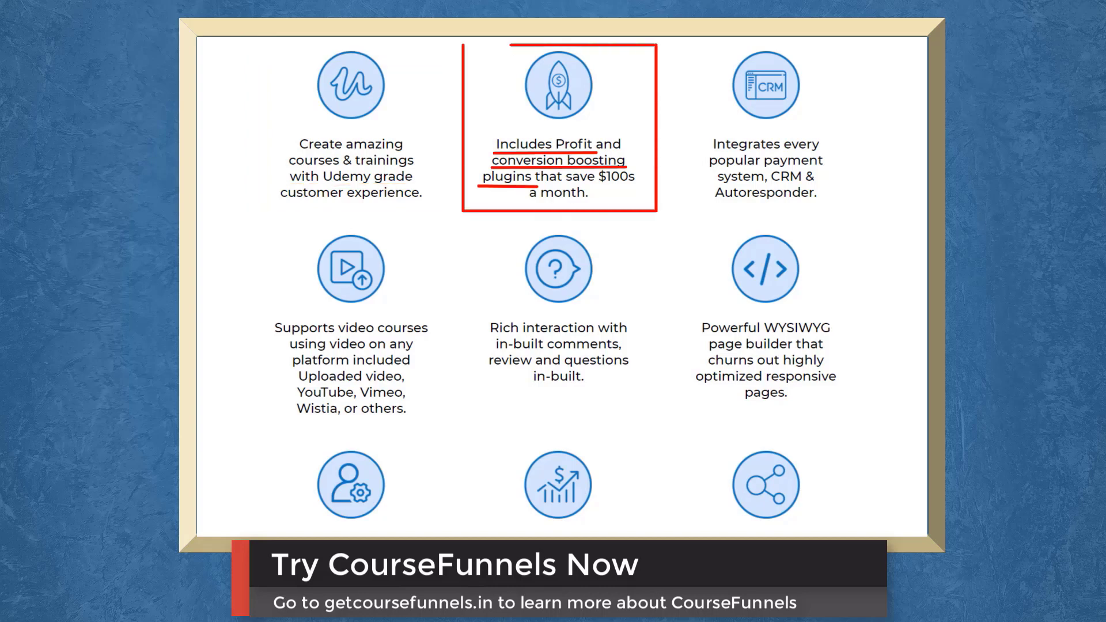
scroll("down", 3)
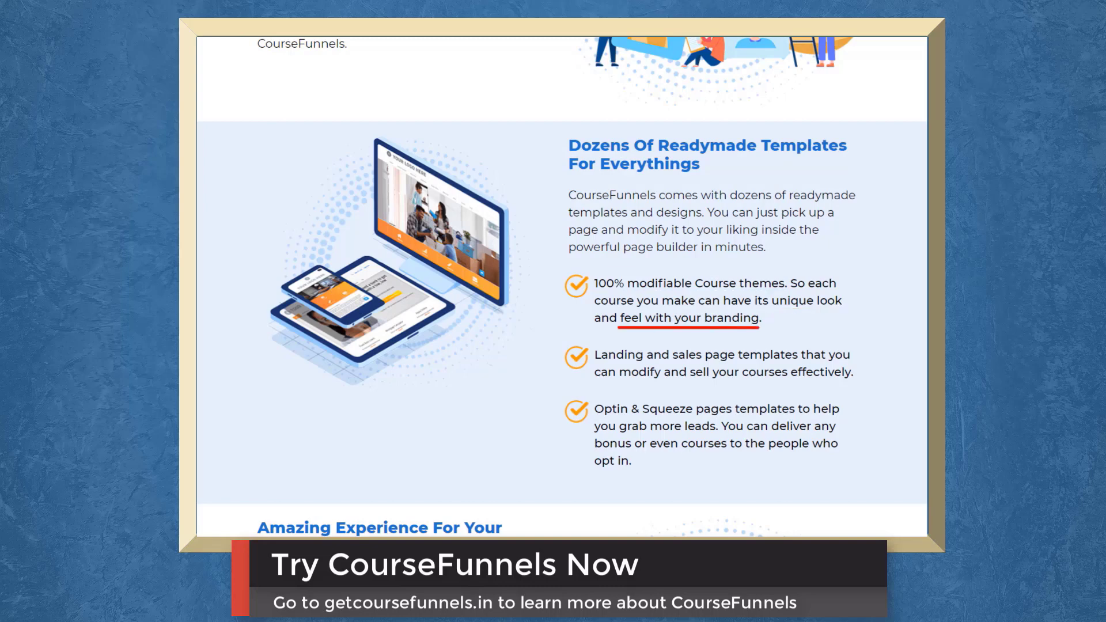
scroll("down", 3)
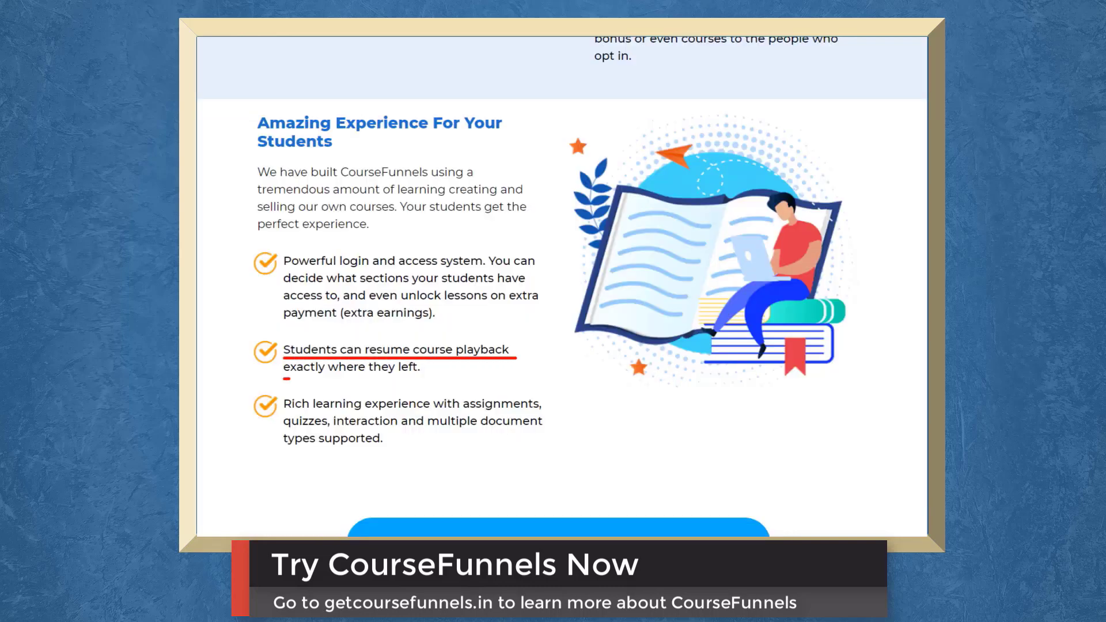